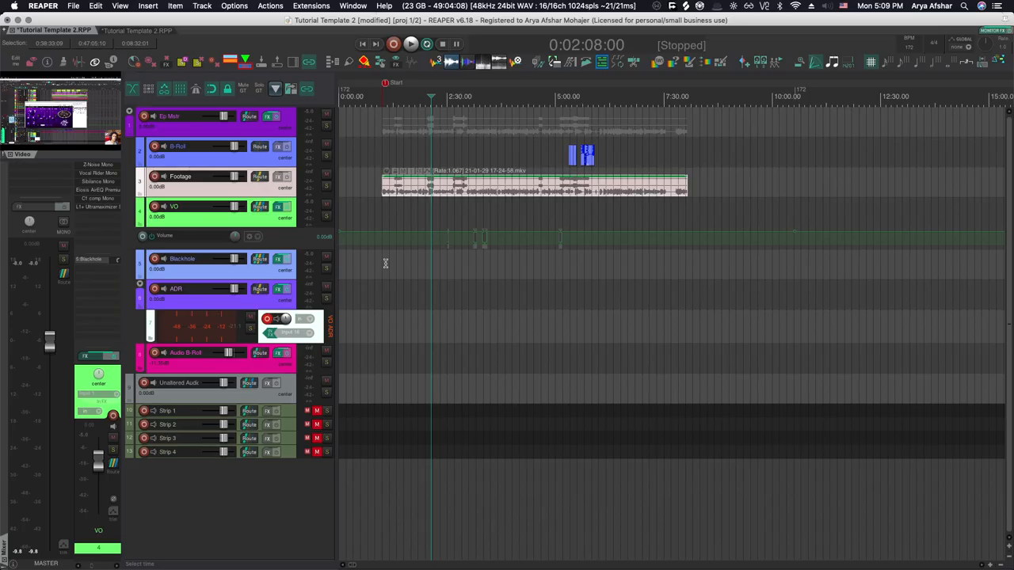
{"action": "mouse_move", "coordinate": [337, 182]}
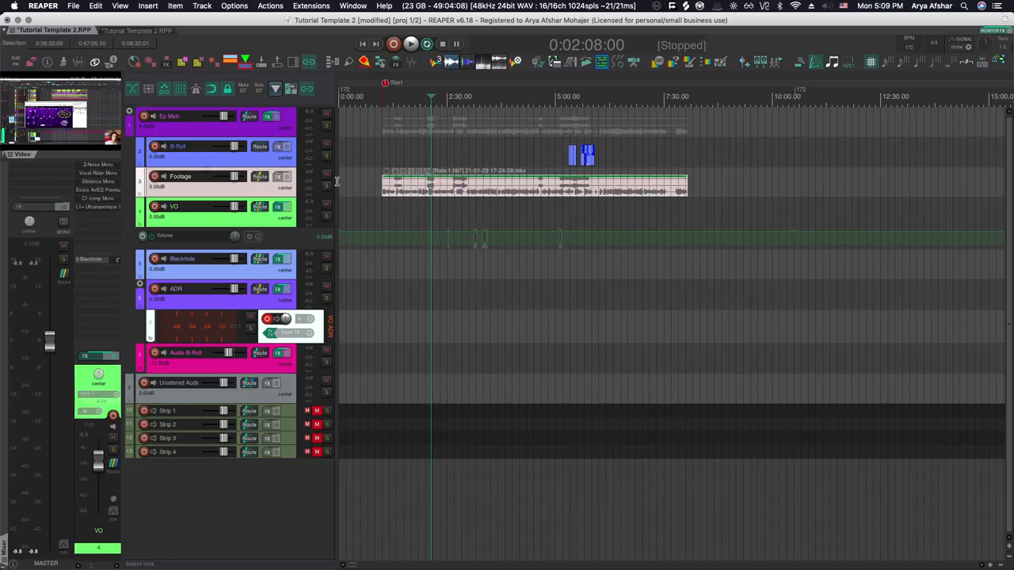
{"action": "mouse_move", "coordinate": [372, 281]}
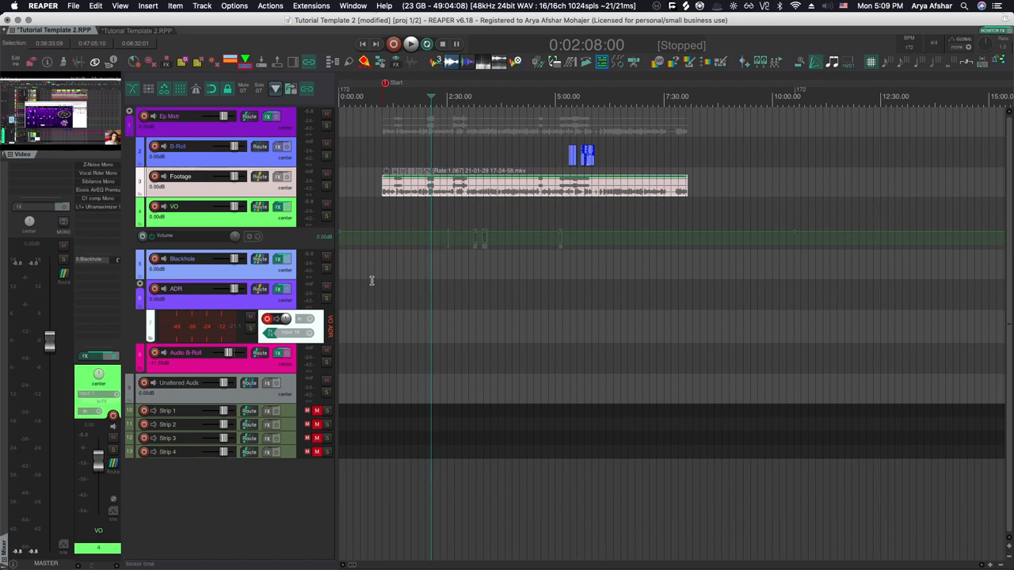
{"action": "mouse_move", "coordinate": [366, 284]}
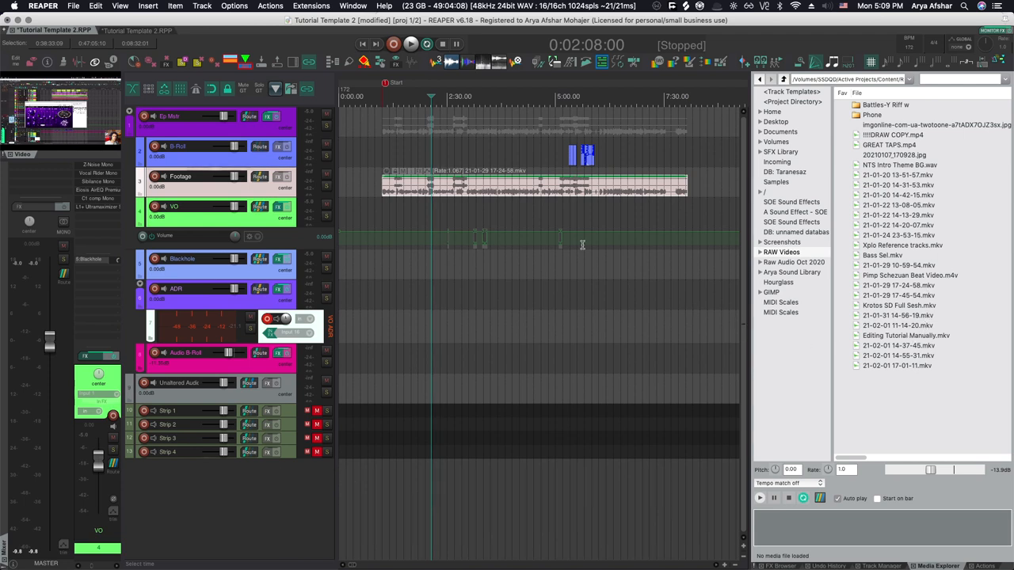
{"action": "mouse_move", "coordinate": [604, 358]}
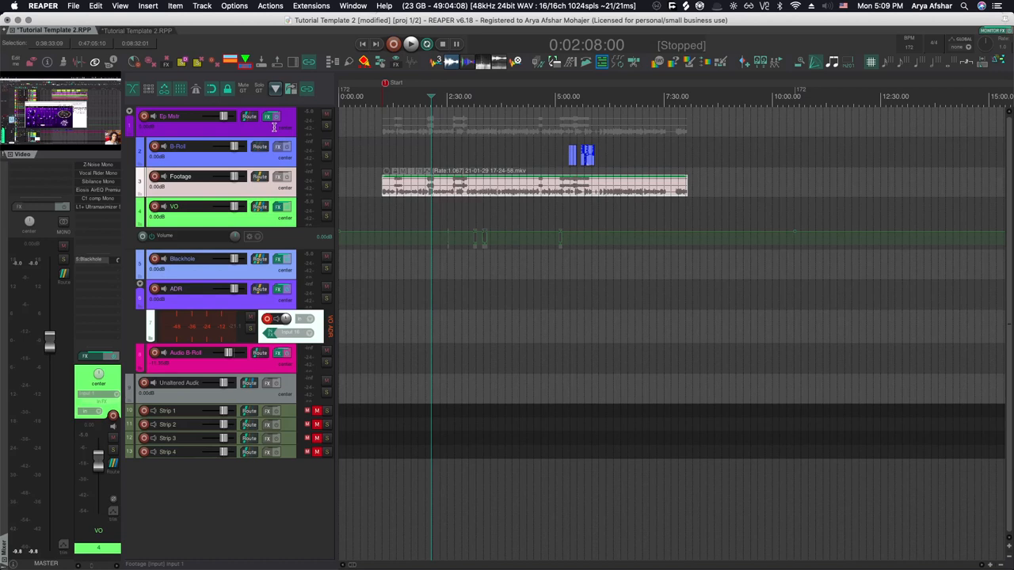
{"action": "mouse_move", "coordinate": [262, 127]}
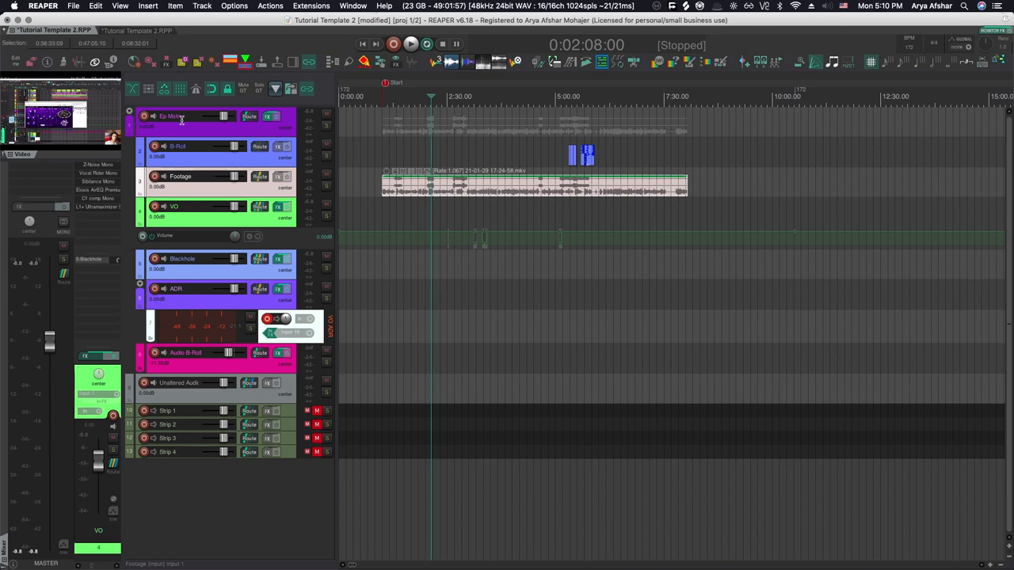
{"action": "mouse_move", "coordinate": [267, 154]}
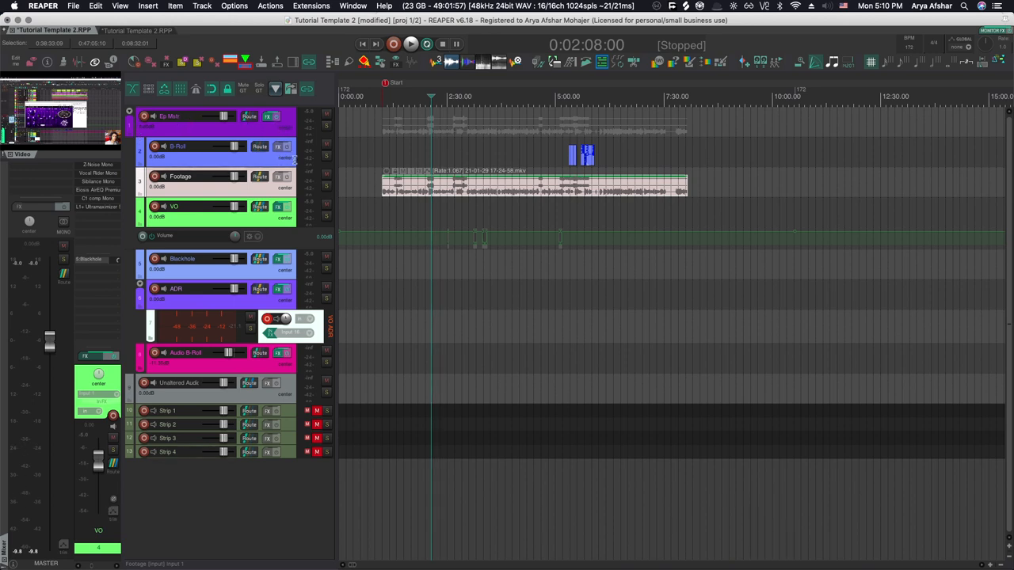
Focus the view on the B-Roll clips and scroll right along the timeline
{"action": "left_click", "coordinate": [198, 146]}
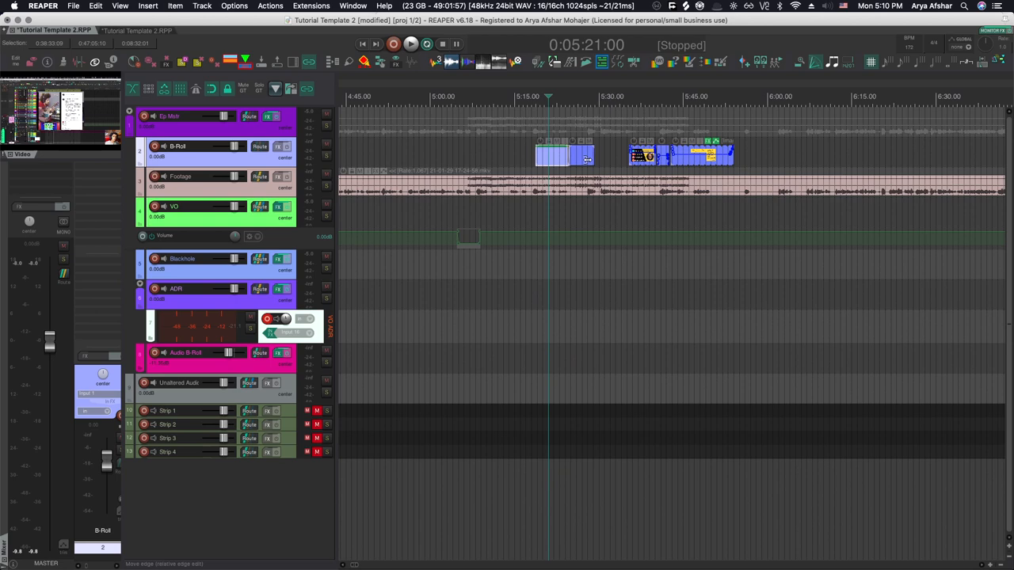
{"action": "scroll", "scroll_direction": "right", "scroll_amount": 3}
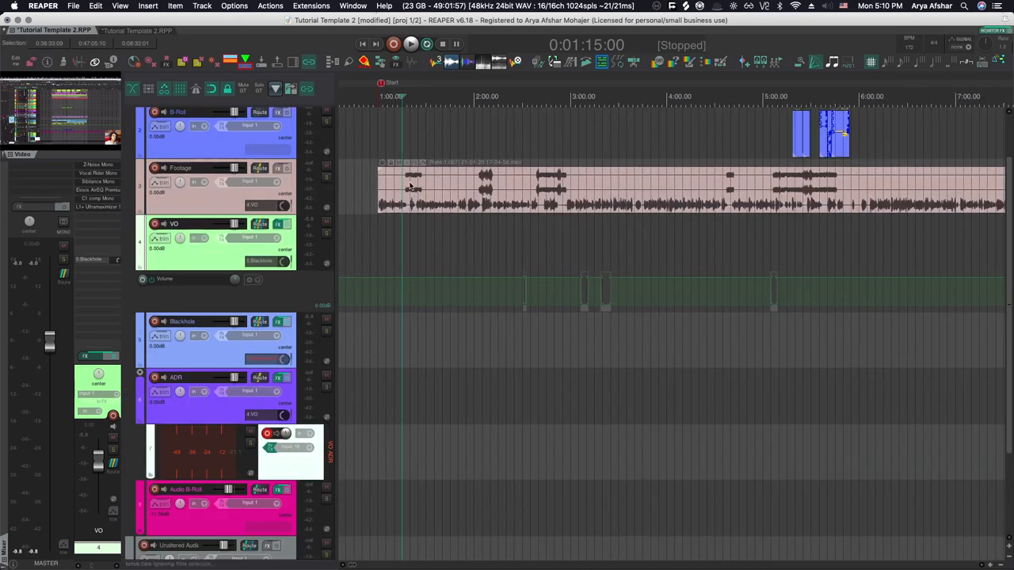
{"action": "mouse_move", "coordinate": [491, 212]}
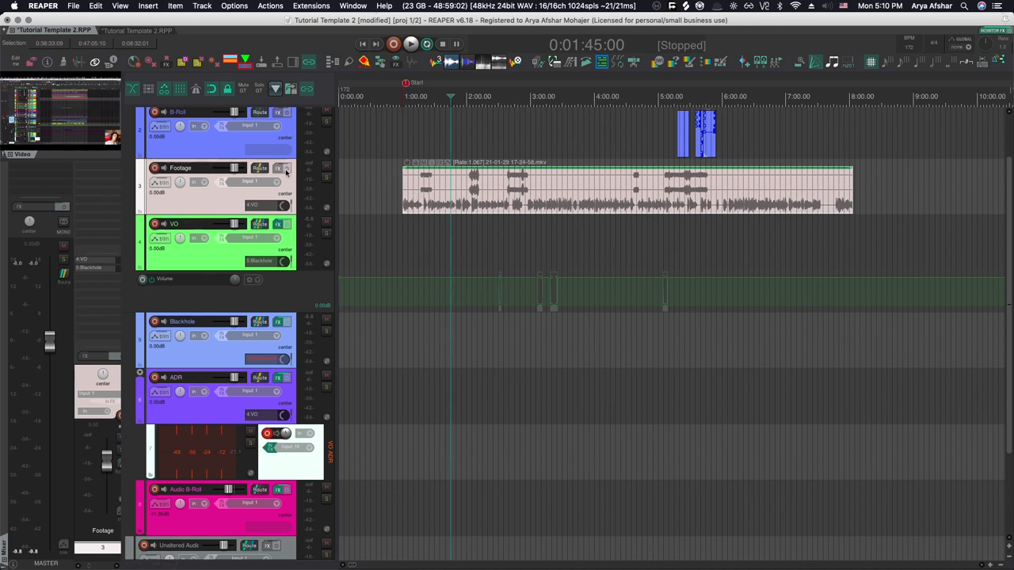
{"action": "left_click", "coordinate": [260, 168]}
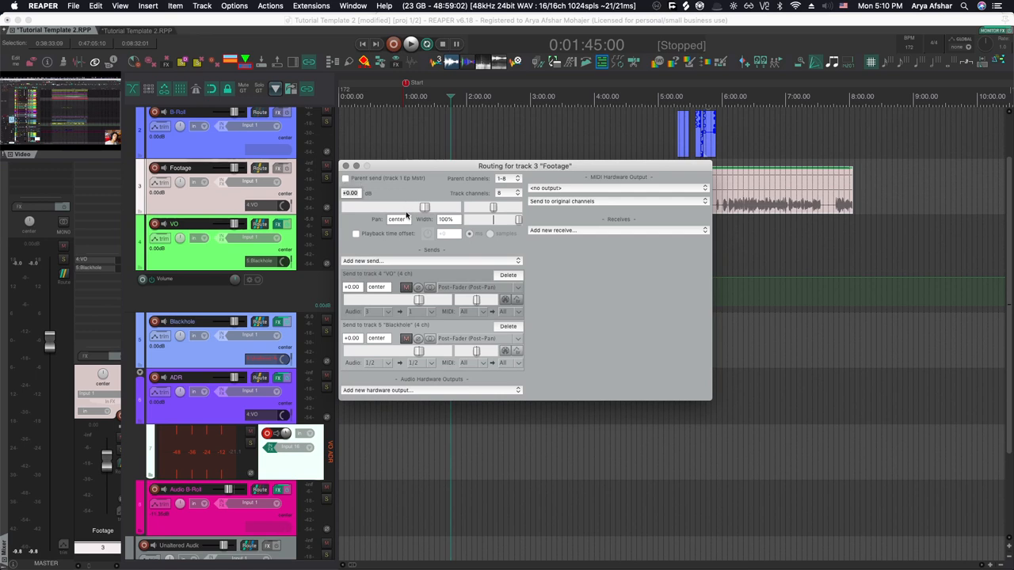
{"action": "mouse_move", "coordinate": [370, 240]}
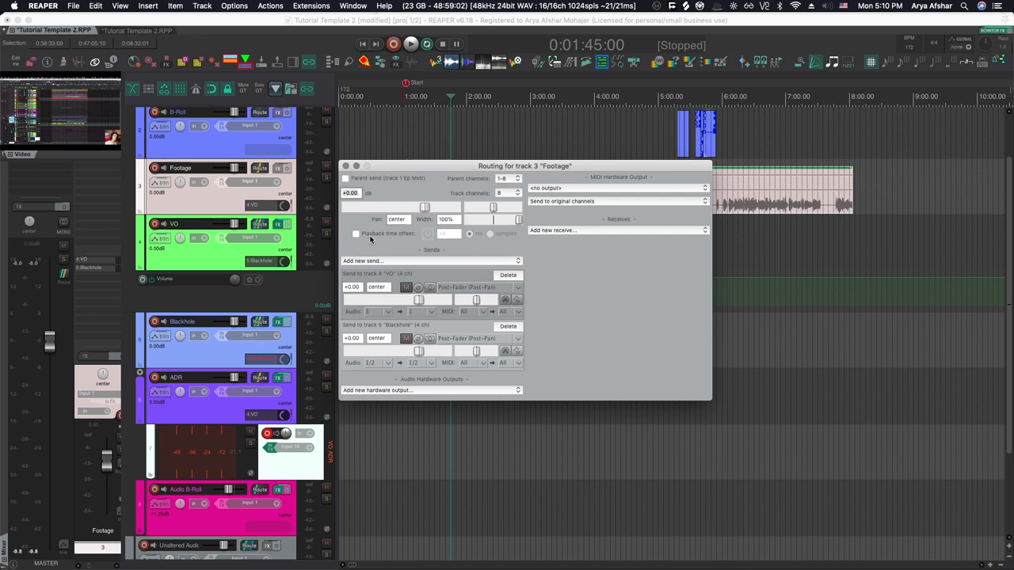
{"action": "mouse_move", "coordinate": [386, 336]}
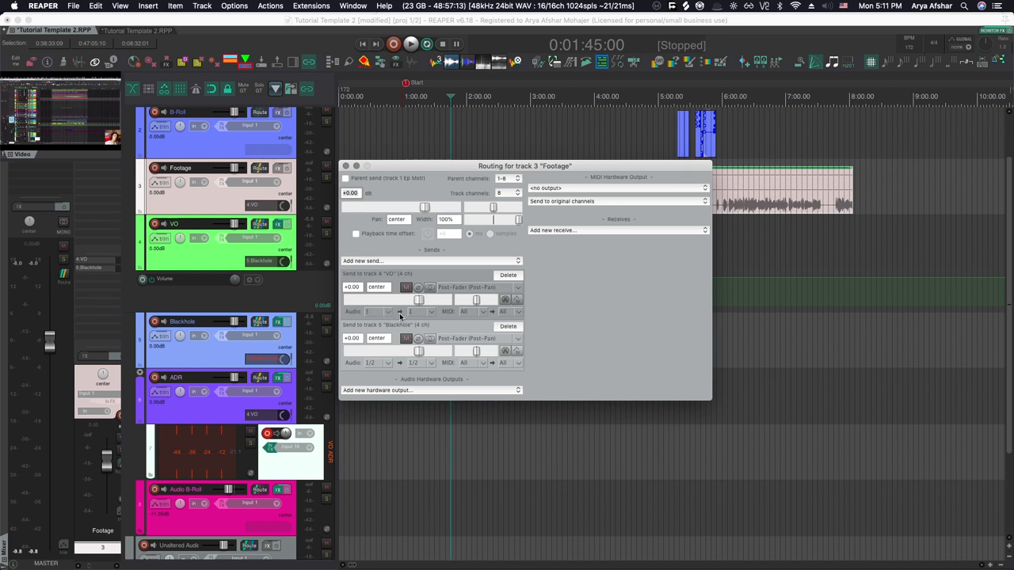
{"action": "mouse_move", "coordinate": [375, 330]}
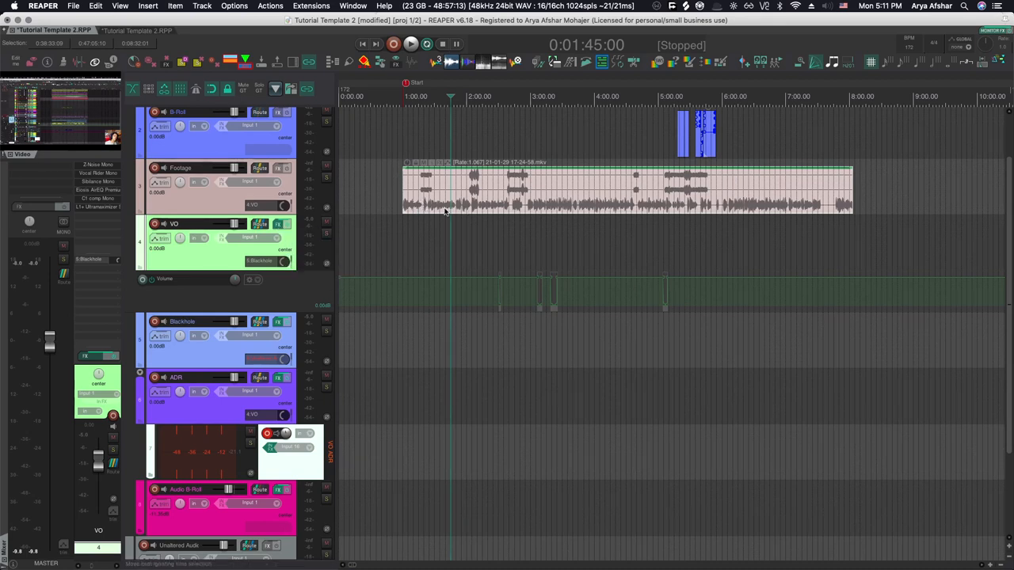
{"action": "mouse_move", "coordinate": [385, 239]}
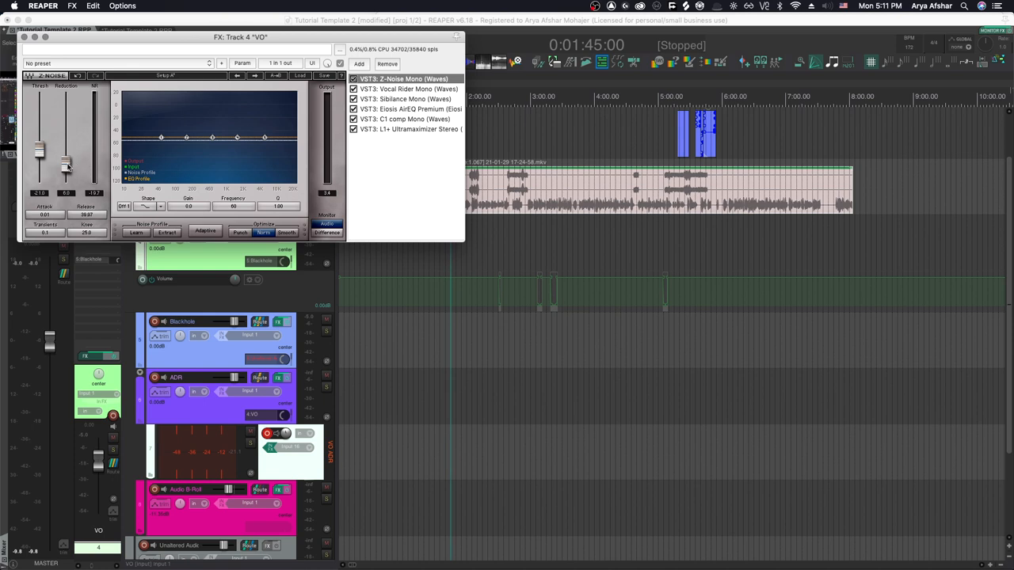
Adjust the VO track's Z-Noise reduction amount and audition it during playback
{"action": "left_click_drag", "start_coordinate": [66, 150], "coordinate": [66, 164]}
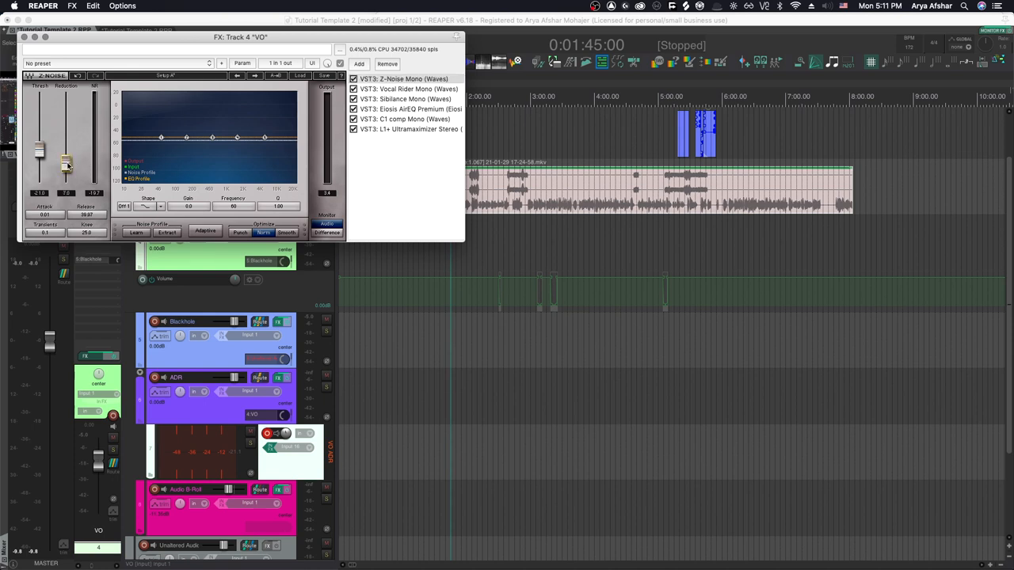
{"action": "mouse_move", "coordinate": [248, 162]}
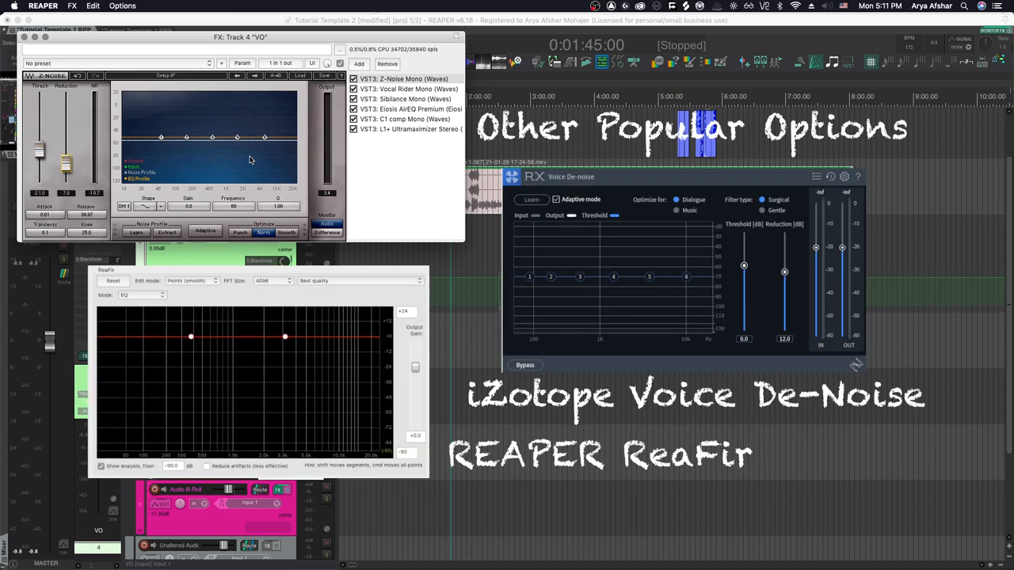
{"action": "mouse_move", "coordinate": [451, 219]}
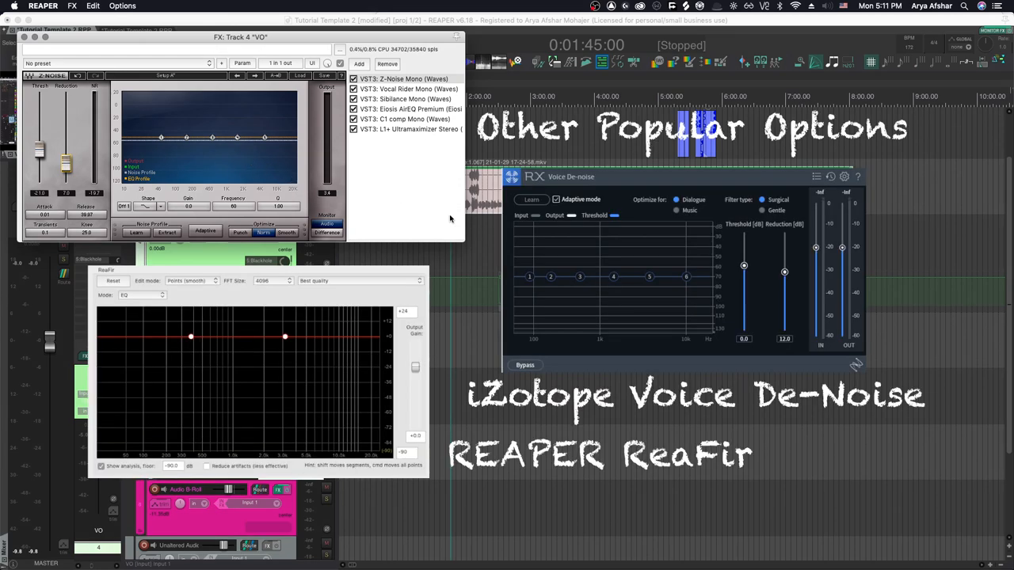
{"action": "key", "text": "space"}
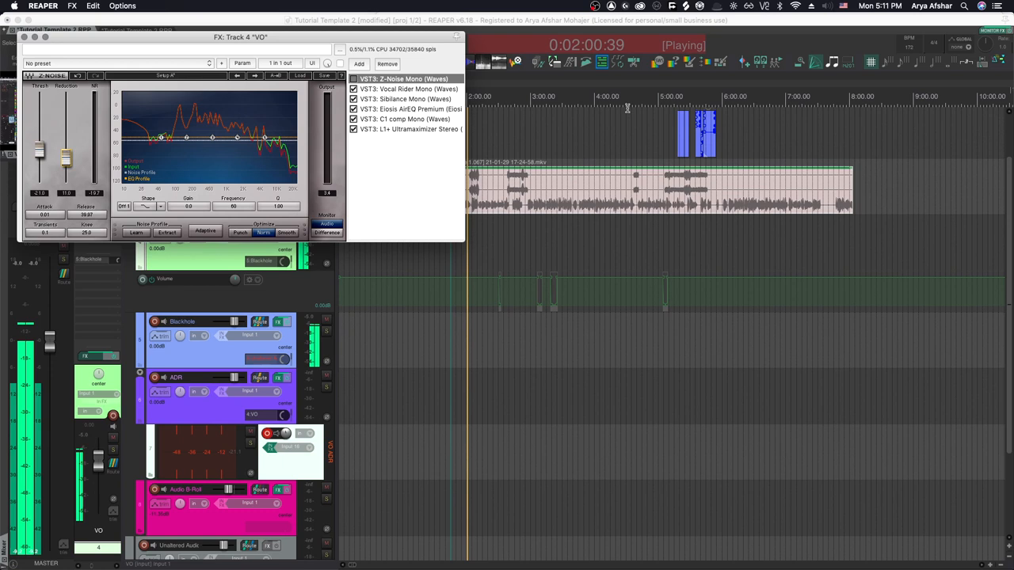
{"action": "key", "text": "space"}
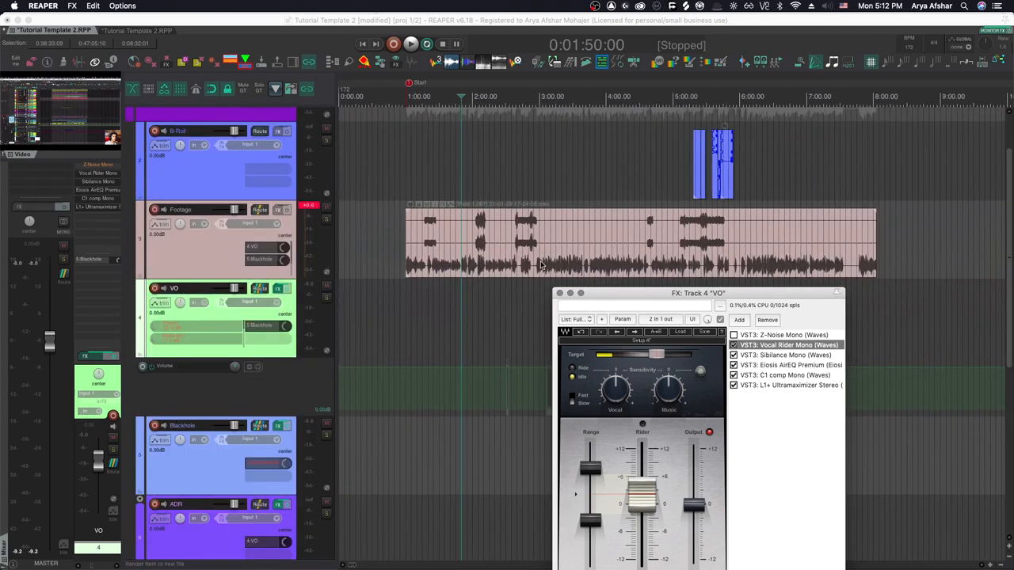
Move the FX window higher and show the Sibilance Mono de-esser settings
{"action": "left_click_drag", "start_coordinate": [698, 293], "coordinate": [697, 125]}
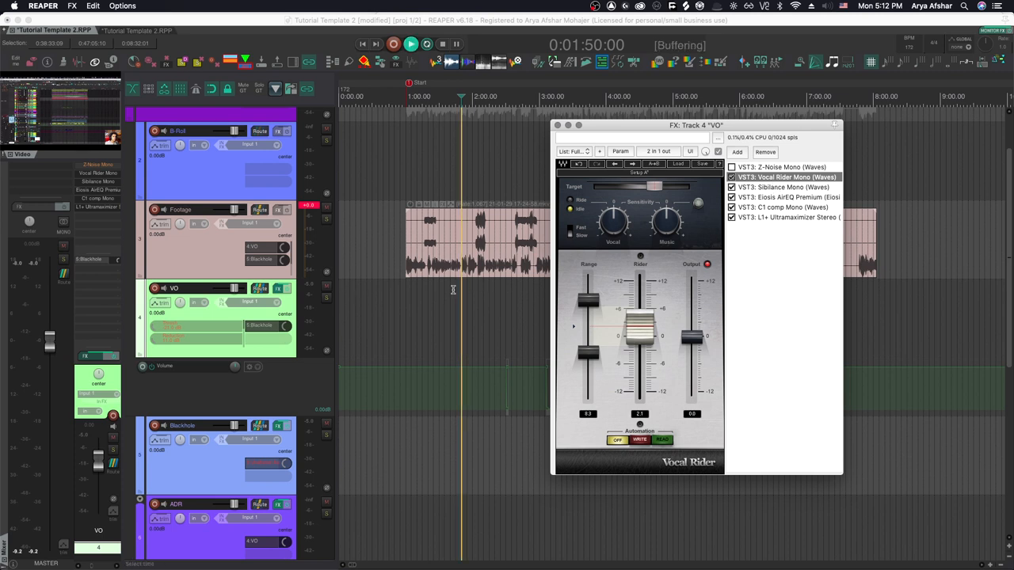
{"action": "left_click", "coordinate": [784, 187]}
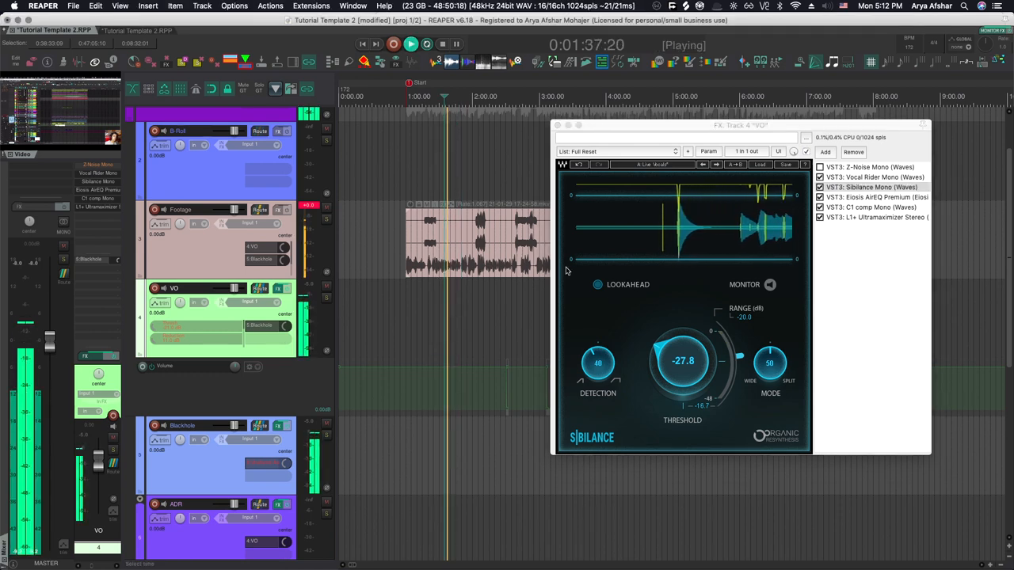
Stop and restart playback, then show the Eiosis AirEQ Premium vocal correction settings
{"action": "left_click", "coordinate": [426, 43]}
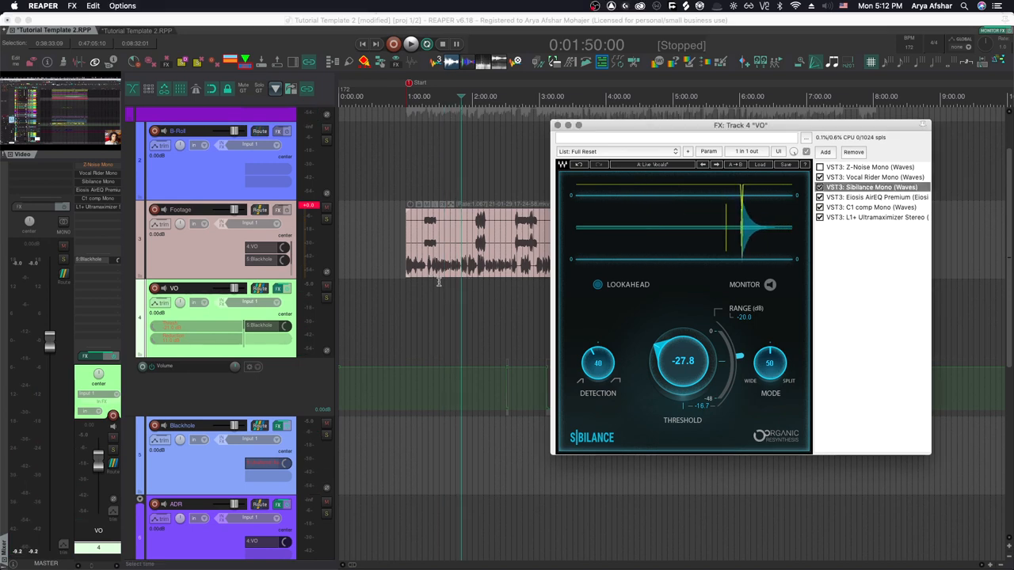
{"action": "left_click", "coordinate": [410, 43]}
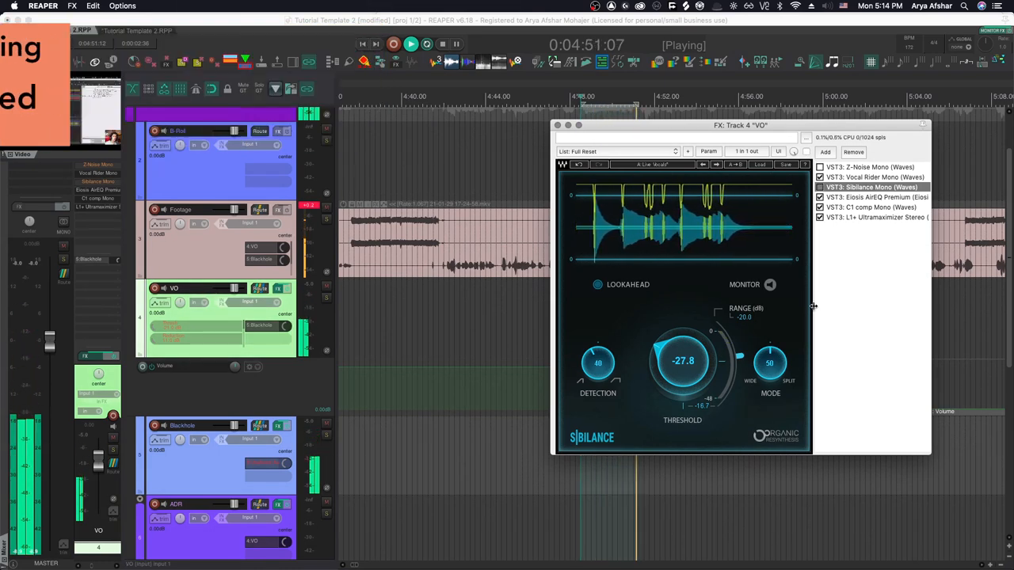
{"action": "left_click", "coordinate": [871, 198]}
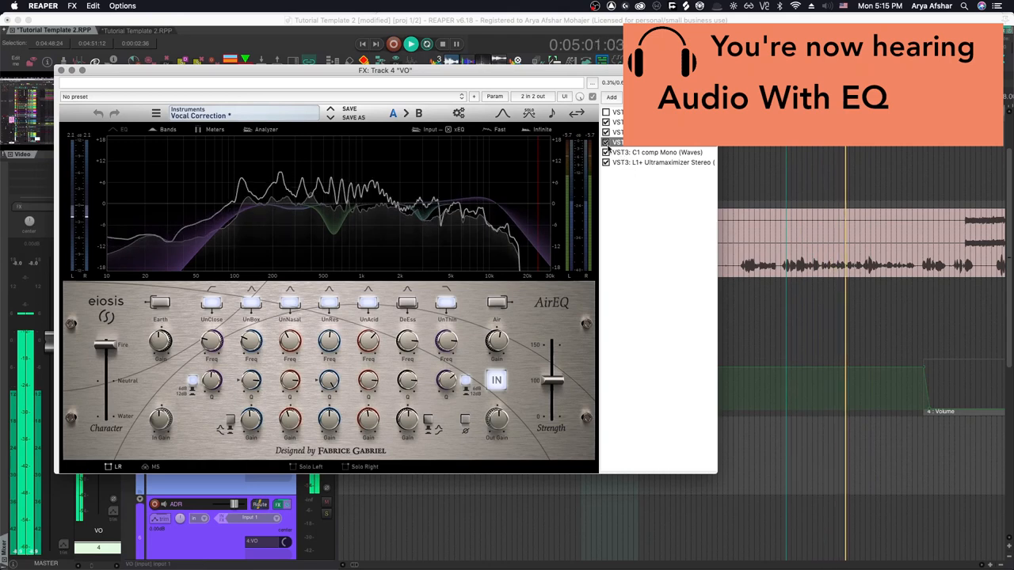
Show the C1 comp Mono compressor settings in the VO FX chain
{"action": "left_click", "coordinate": [607, 142]}
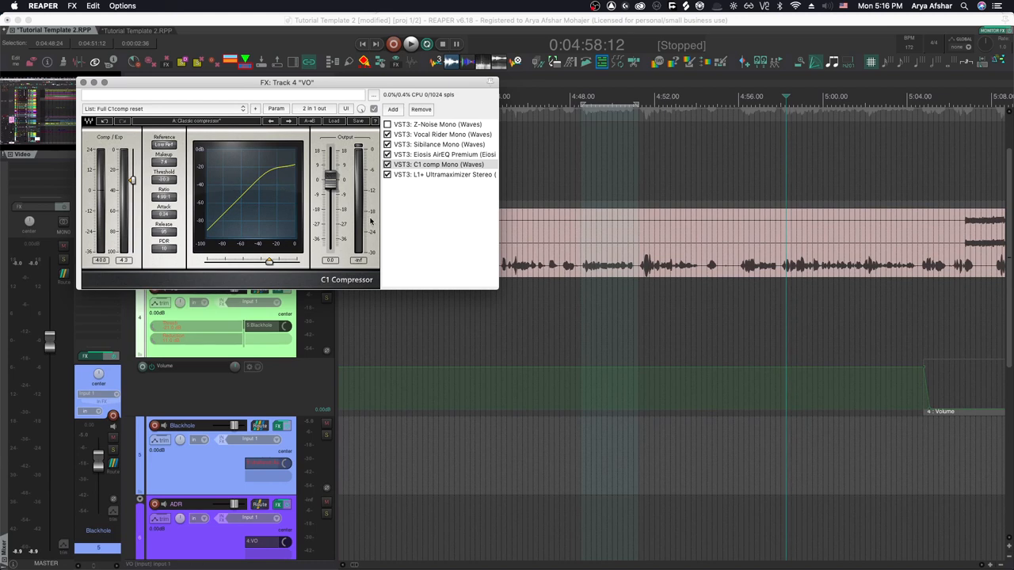
{"action": "left_click", "coordinate": [410, 44]}
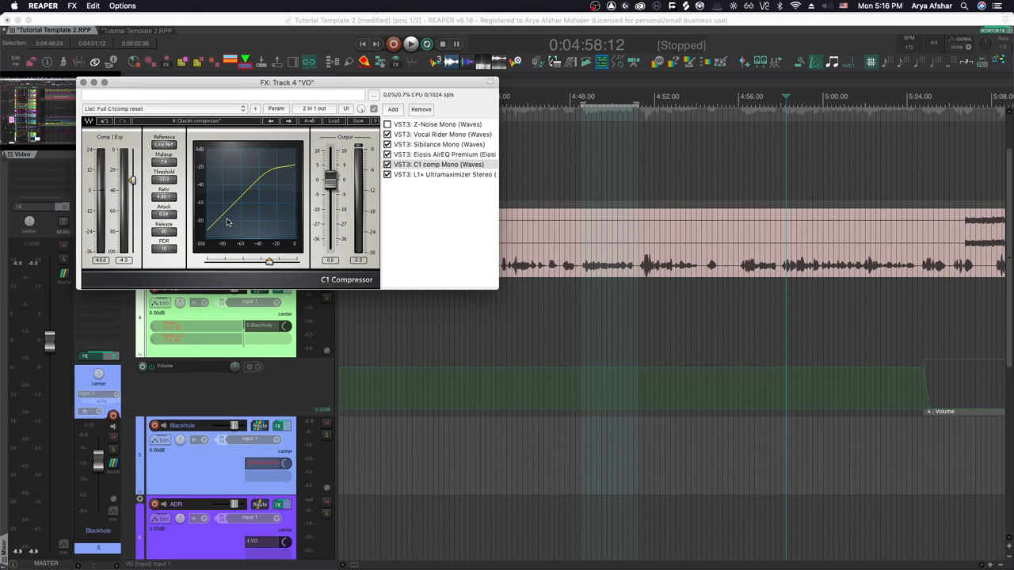
{"action": "mouse_move", "coordinate": [184, 198]}
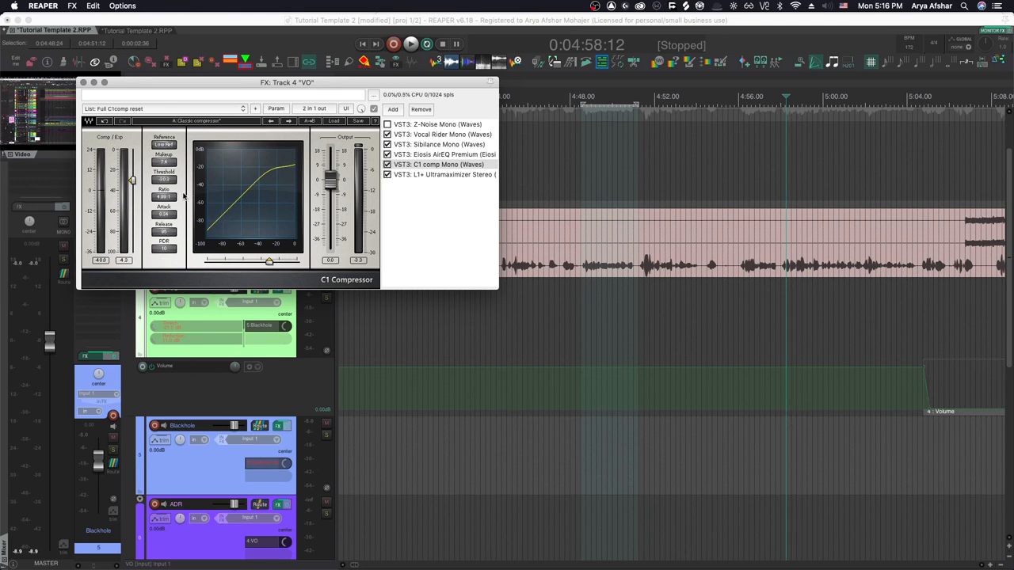
{"action": "mouse_move", "coordinate": [402, 243]}
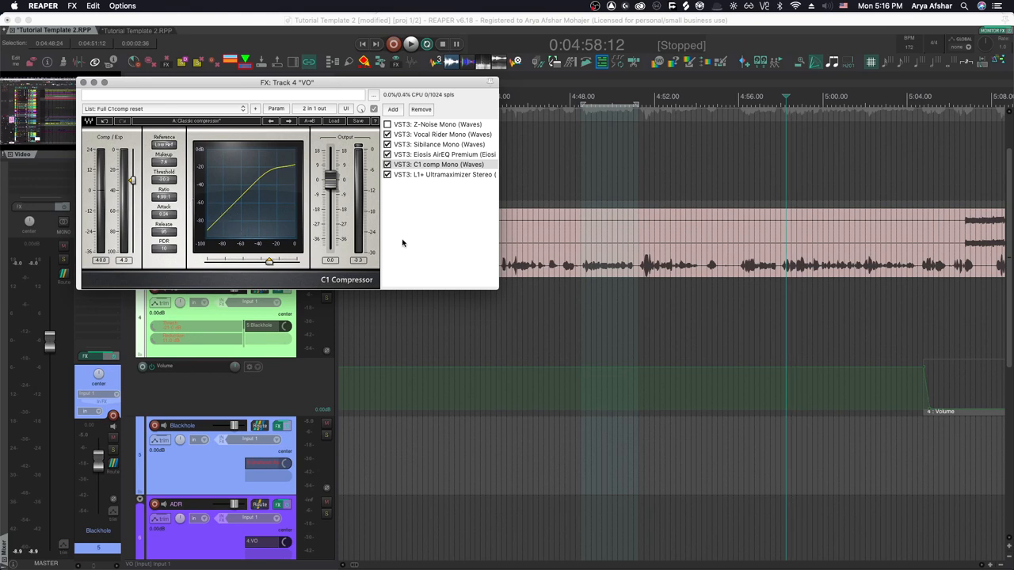
{"action": "mouse_move", "coordinate": [389, 335]}
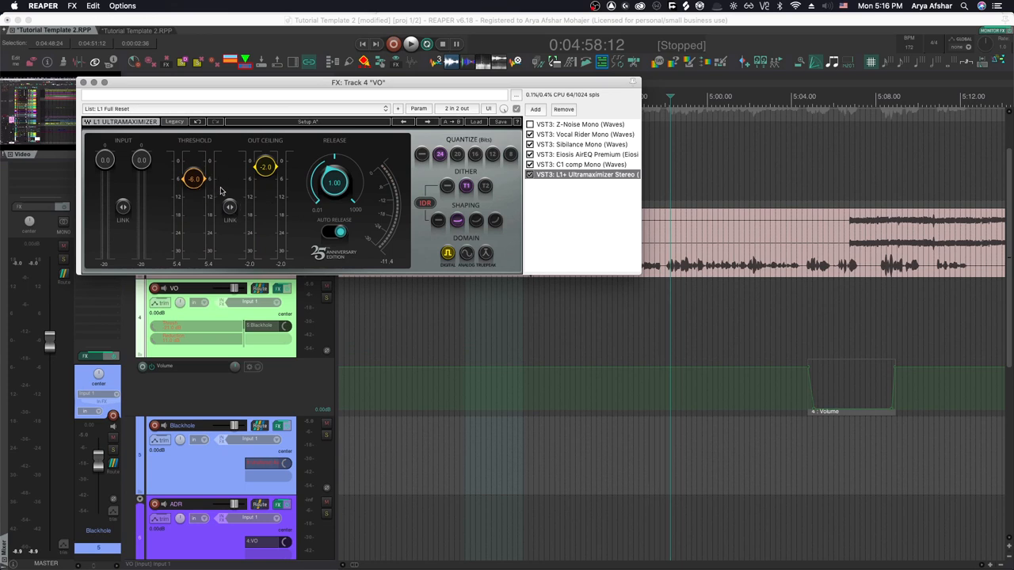
{"action": "mouse_move", "coordinate": [264, 190]}
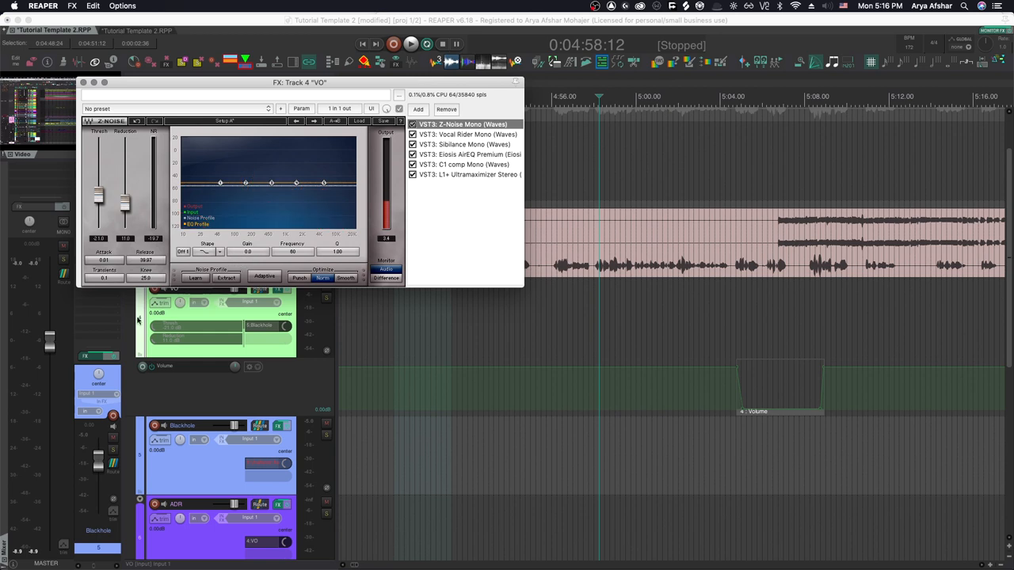
Close the VO track's FX window after reviewing the L1 Ultramaximizer
{"action": "left_click", "coordinate": [517, 83]}
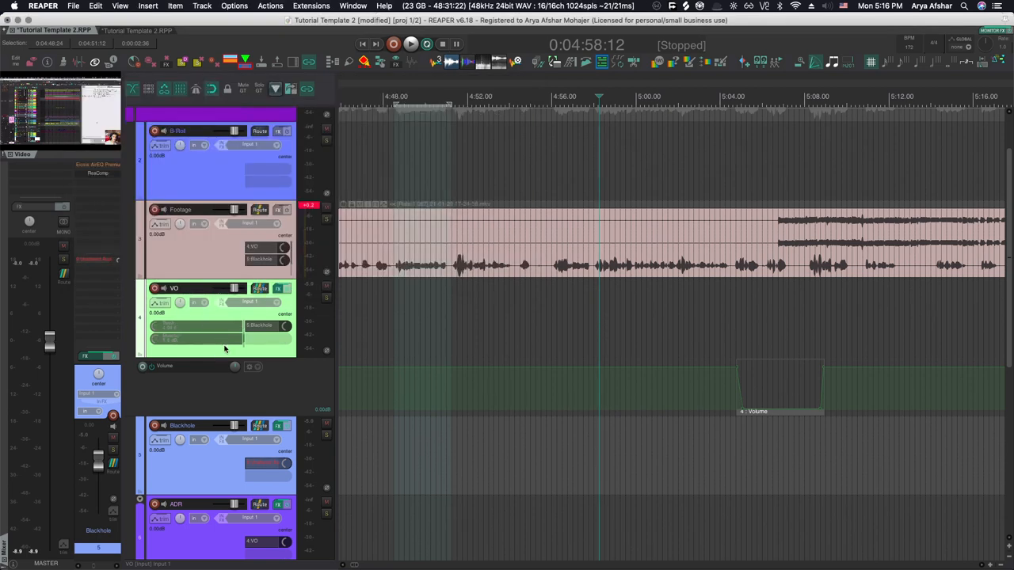
{"action": "mouse_move", "coordinate": [521, 331]}
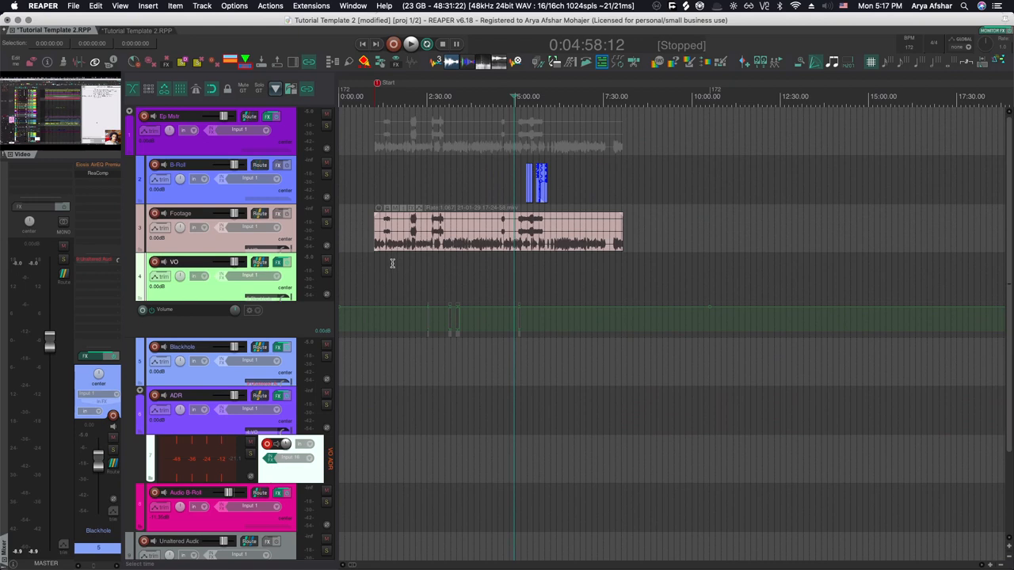
{"action": "mouse_move", "coordinate": [364, 286]}
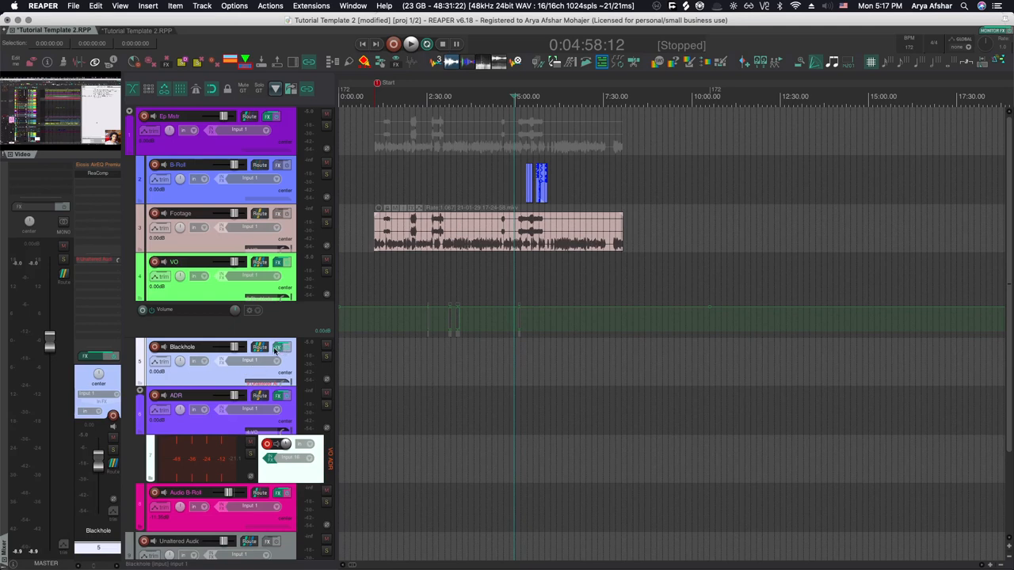
Open the Blackhole track's FX chain to show ReaComp's compressor settings
{"action": "left_click", "coordinate": [259, 347]}
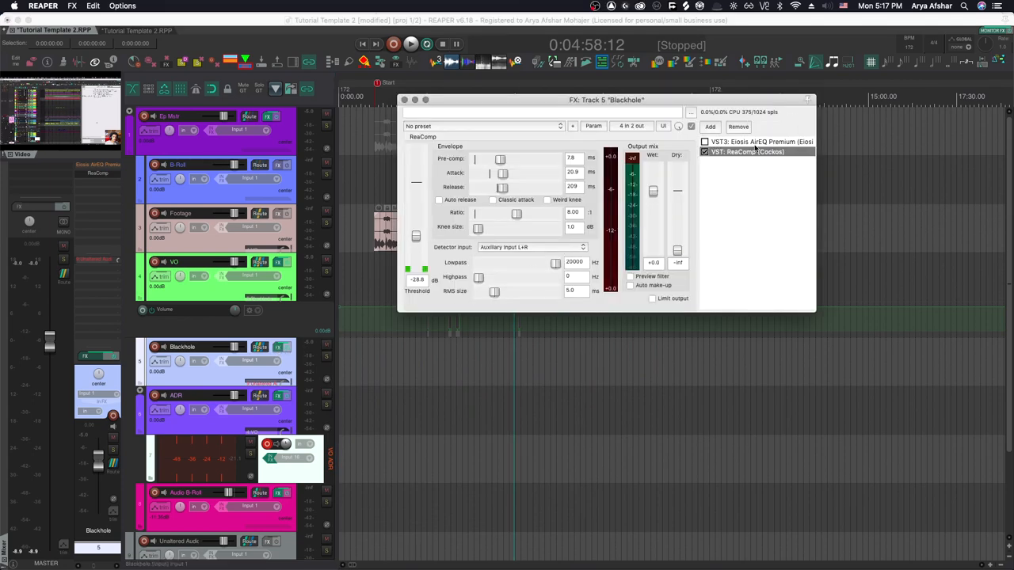
Move the ReaComp window lower and hear the music duck under the voice around 2:40
{"action": "left_click", "coordinate": [760, 141]}
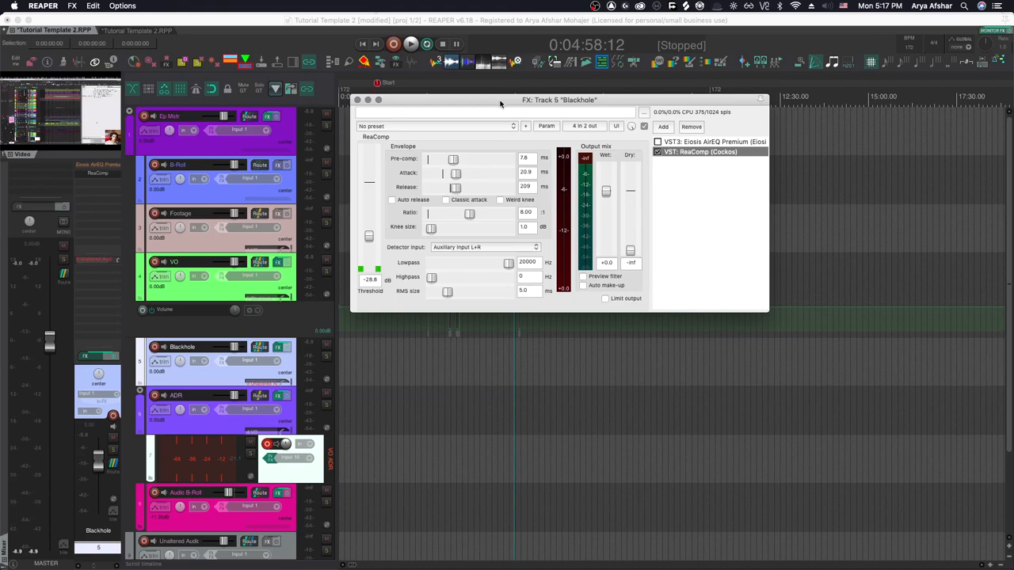
{"action": "left_click_drag", "start_coordinate": [559, 100], "coordinate": [488, 294]}
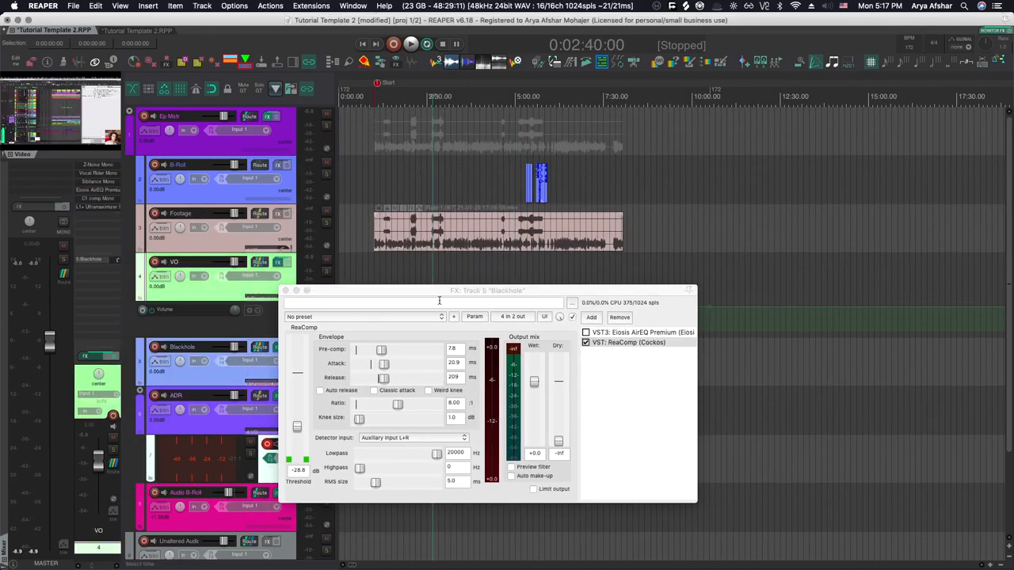
{"action": "mouse_move", "coordinate": [424, 278]}
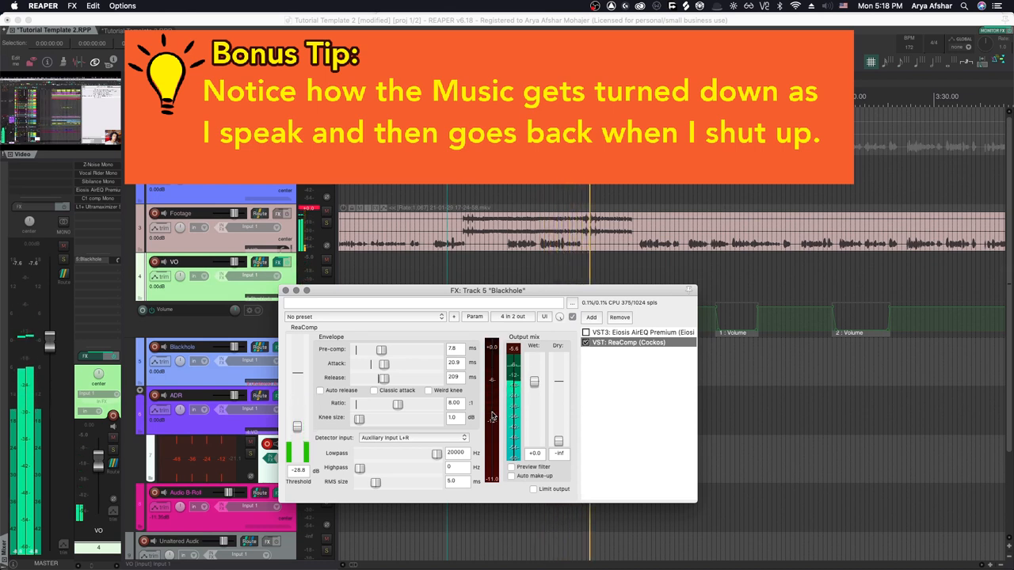
{"action": "left_click", "coordinate": [410, 45]}
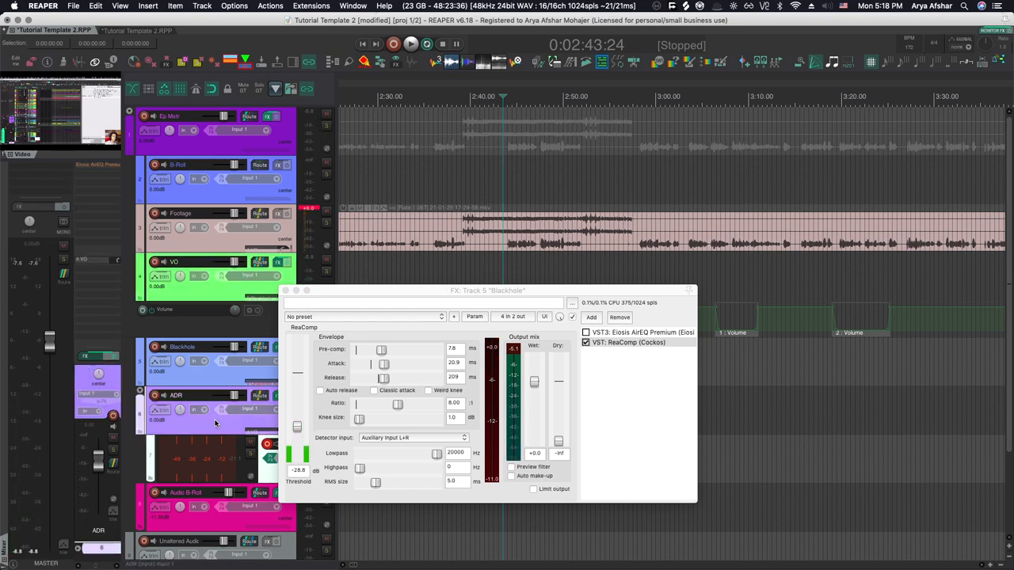
Close the Blackhole ReaComp window and point at the ADR track's controls
{"action": "left_click", "coordinate": [286, 290]}
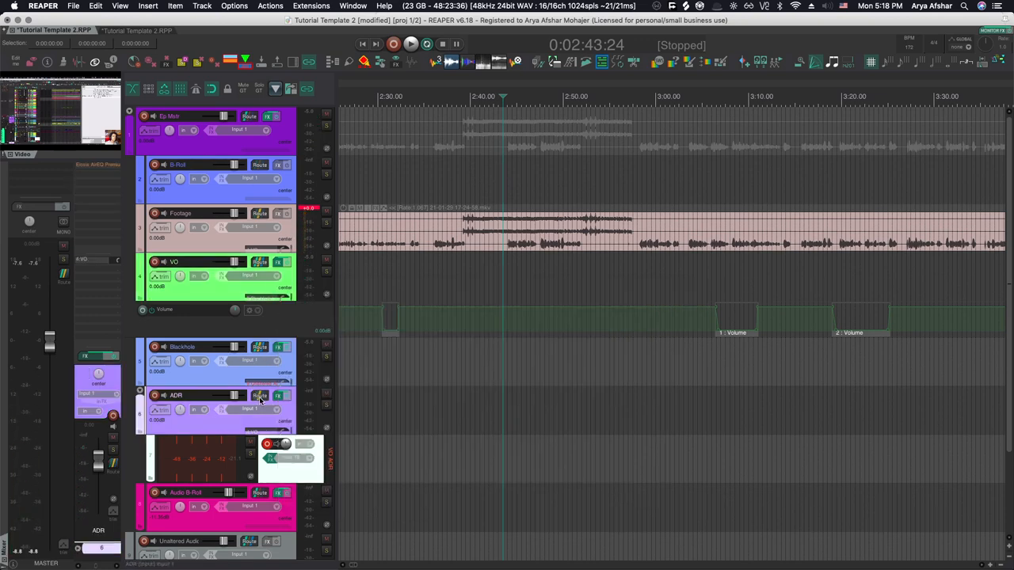
{"action": "left_click", "coordinate": [260, 396]}
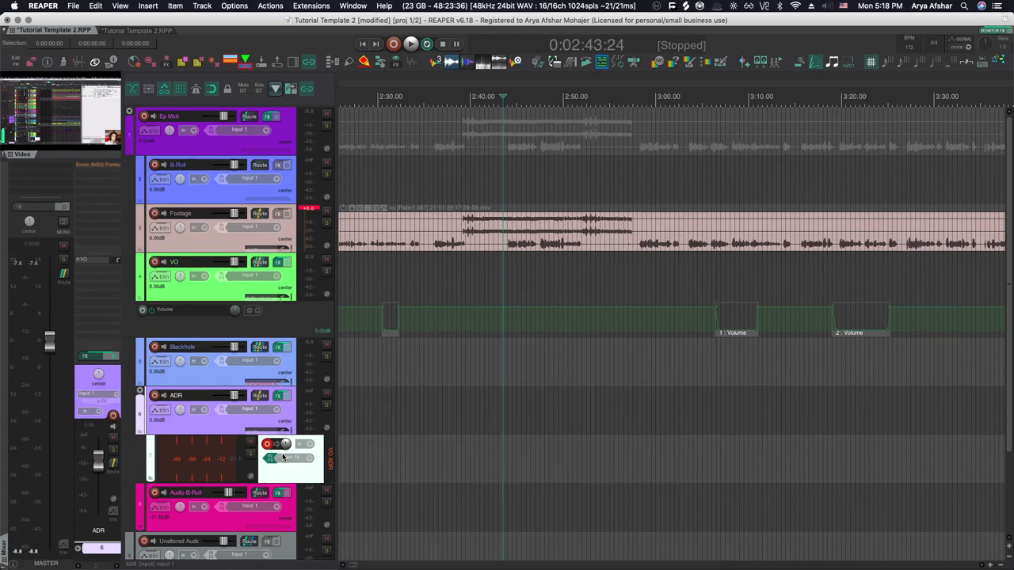
{"action": "mouse_move", "coordinate": [284, 469]}
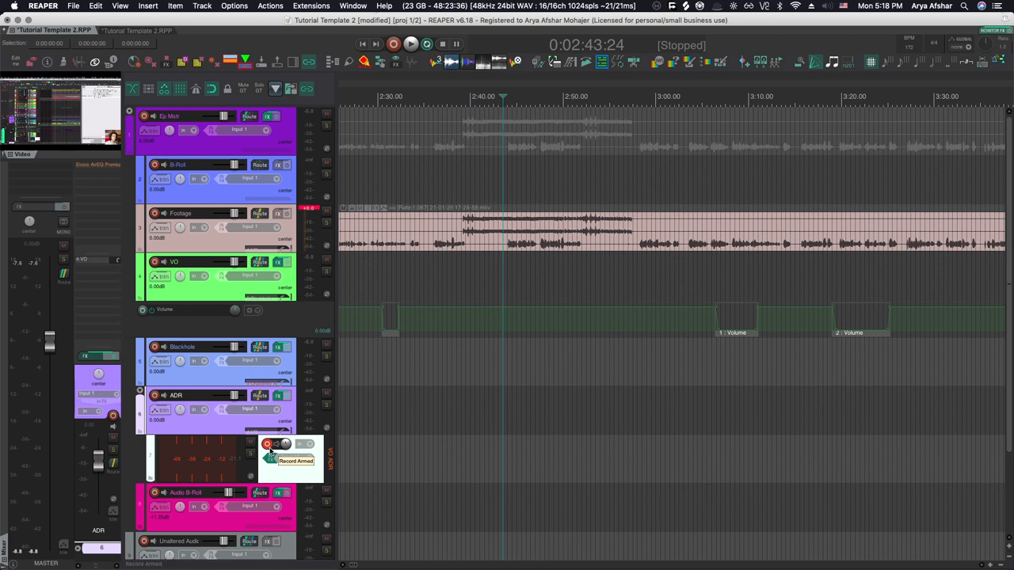
{"action": "mouse_move", "coordinate": [364, 467]}
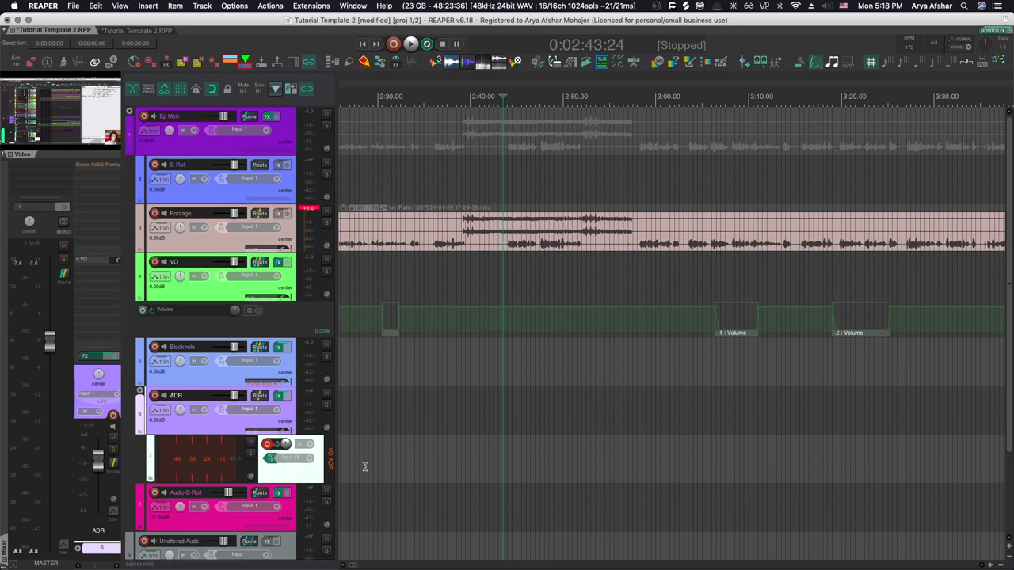
{"action": "mouse_move", "coordinate": [391, 459]}
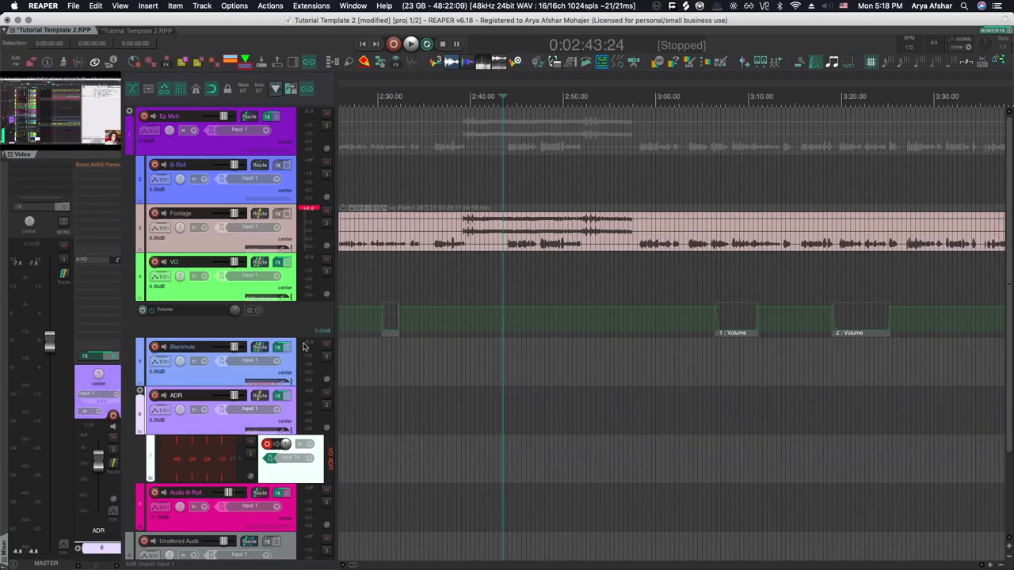
{"action": "mouse_move", "coordinate": [278, 396]}
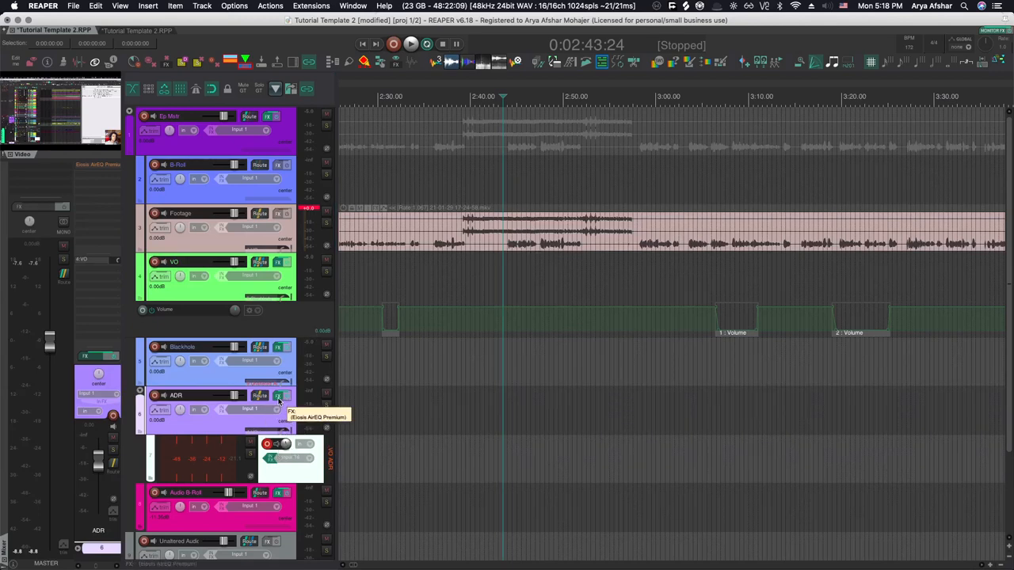
Open the ADR track's FX chain to view the Eiosis AirEQ equaliser
{"action": "left_click", "coordinate": [277, 395]}
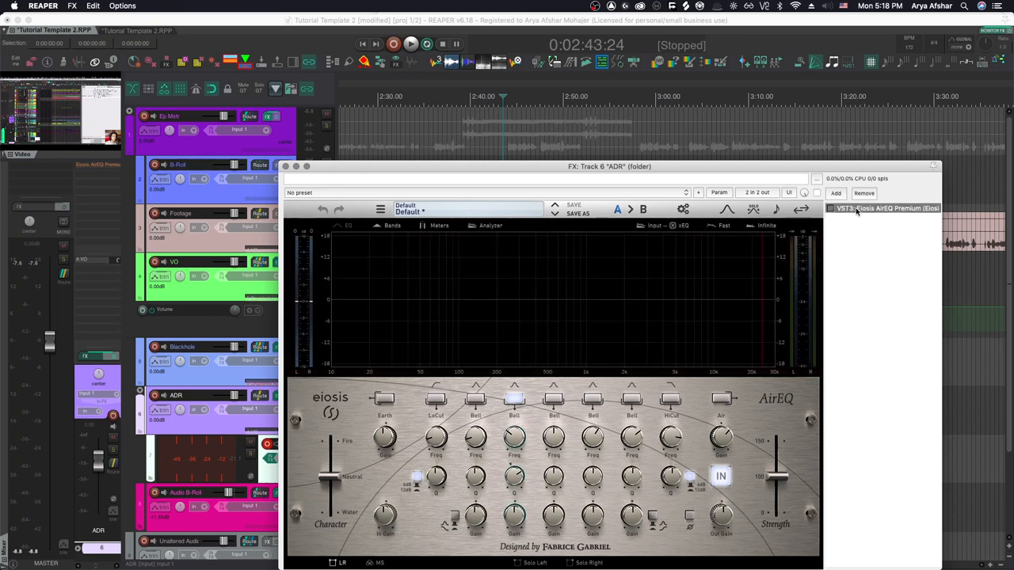
{"action": "mouse_move", "coordinate": [402, 263]}
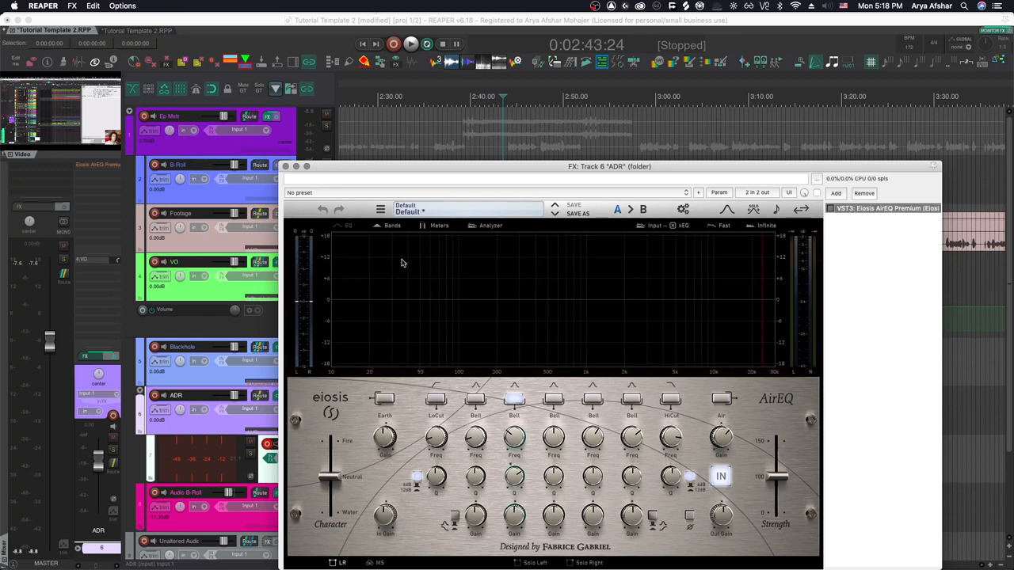
{"action": "mouse_move", "coordinate": [596, 224]}
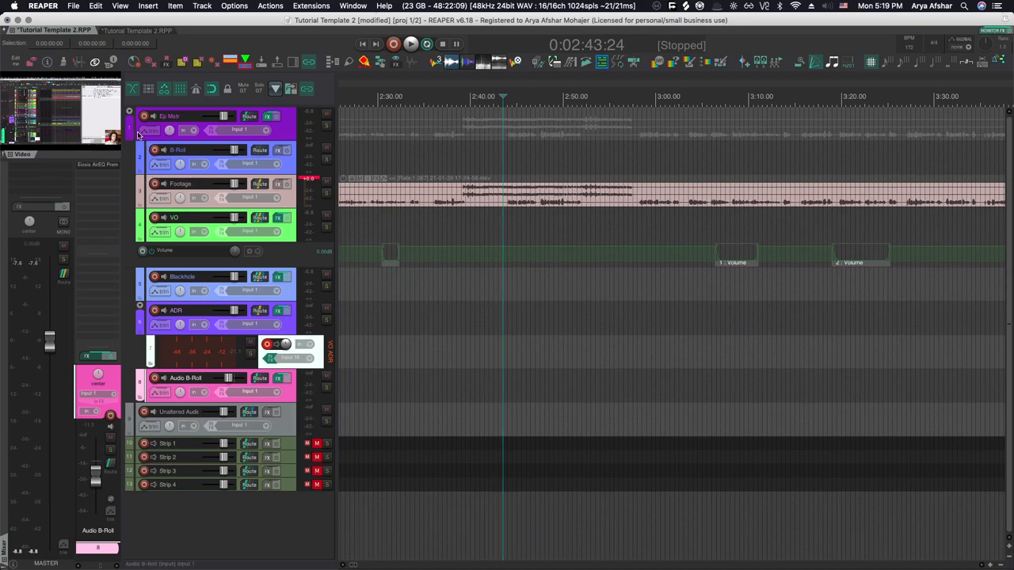
Open the Ep Mstr L1 Ultramaximizer and audition the mix briefly while watching its meters
{"action": "left_click", "coordinate": [278, 116]}
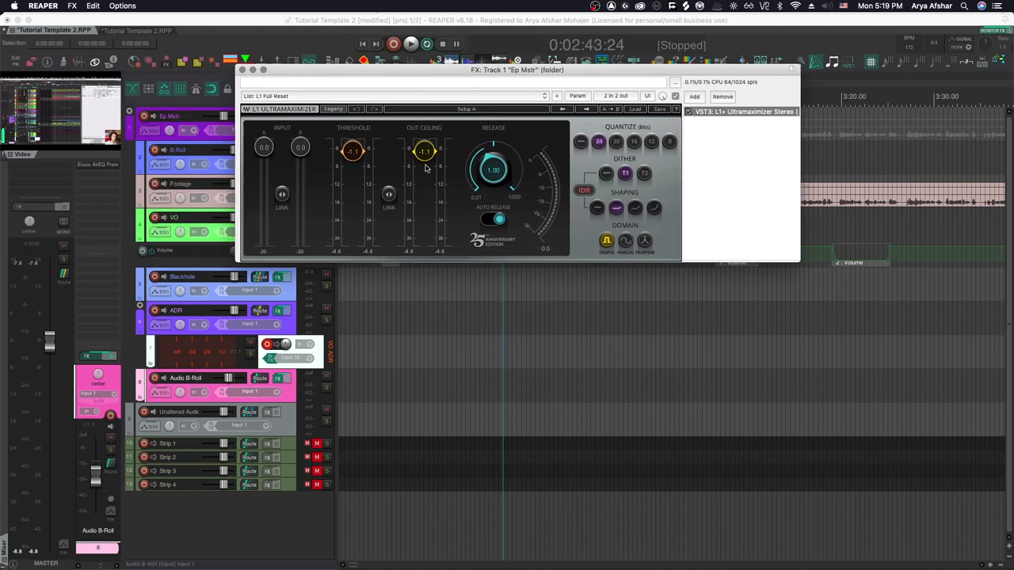
{"action": "mouse_move", "coordinate": [391, 168]}
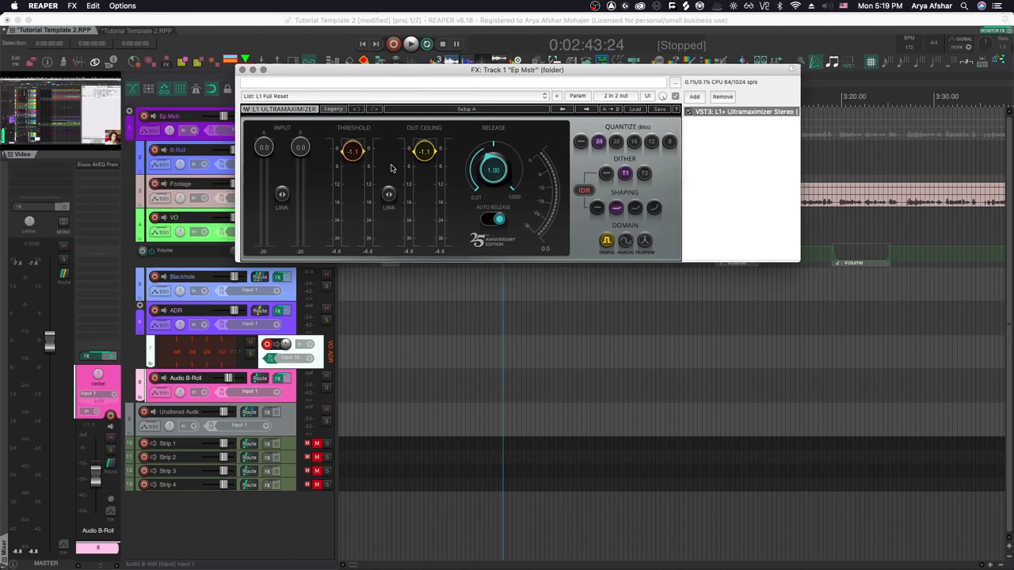
{"action": "mouse_move", "coordinate": [404, 184]}
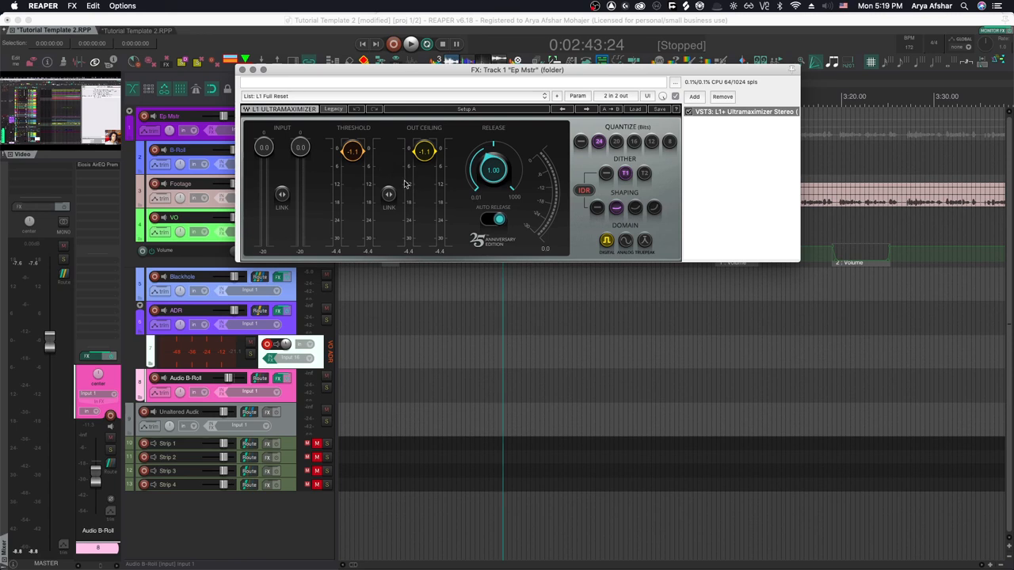
{"action": "mouse_move", "coordinate": [398, 182]}
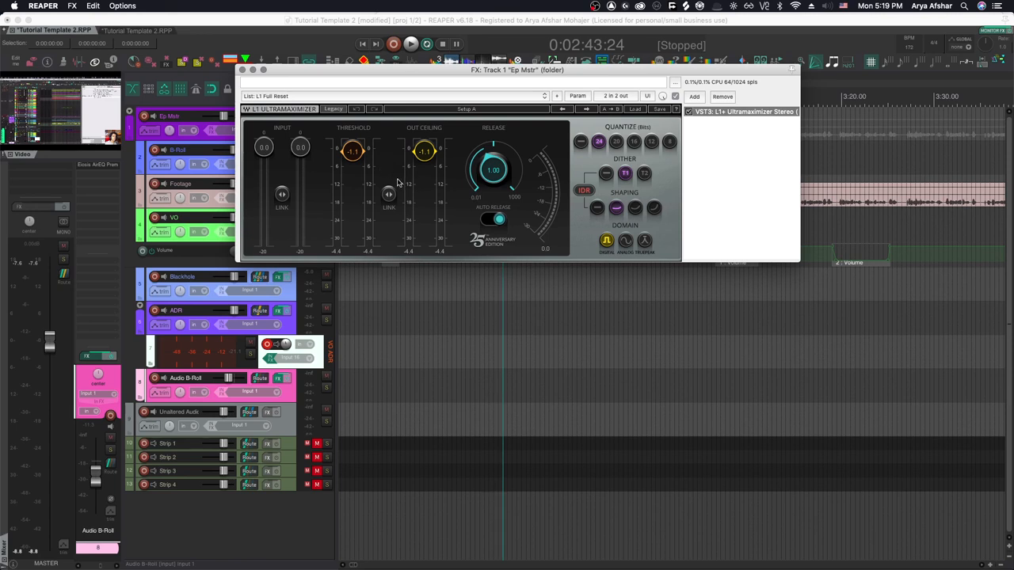
{"action": "mouse_move", "coordinate": [243, 80]}
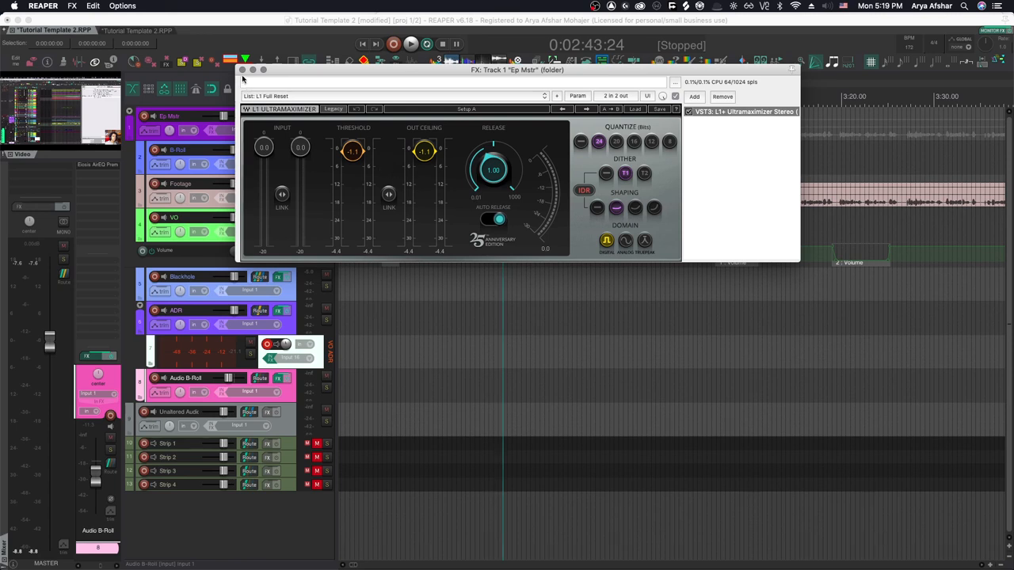
{"action": "left_click", "coordinate": [410, 43]}
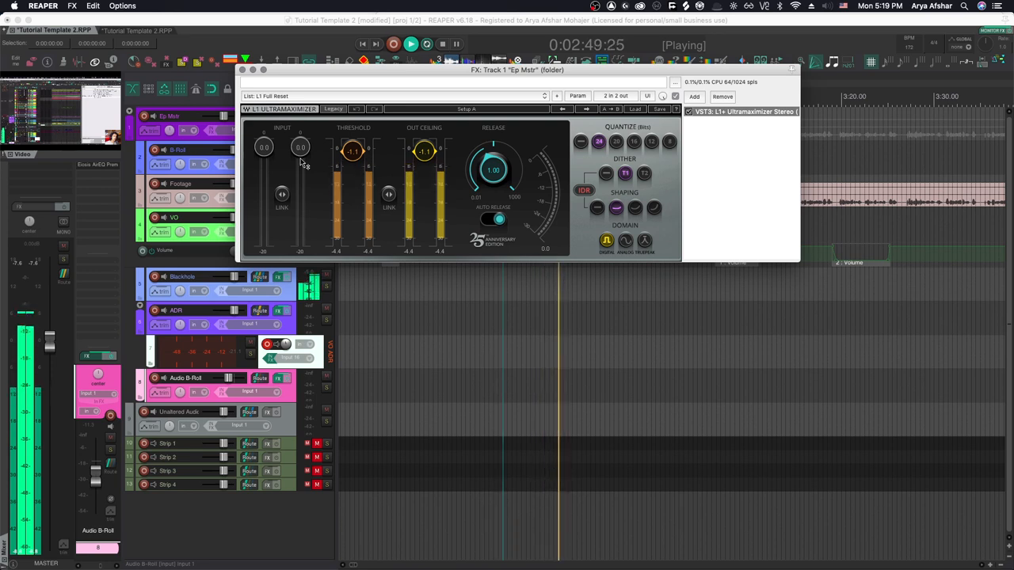
{"action": "left_click", "coordinate": [410, 44]}
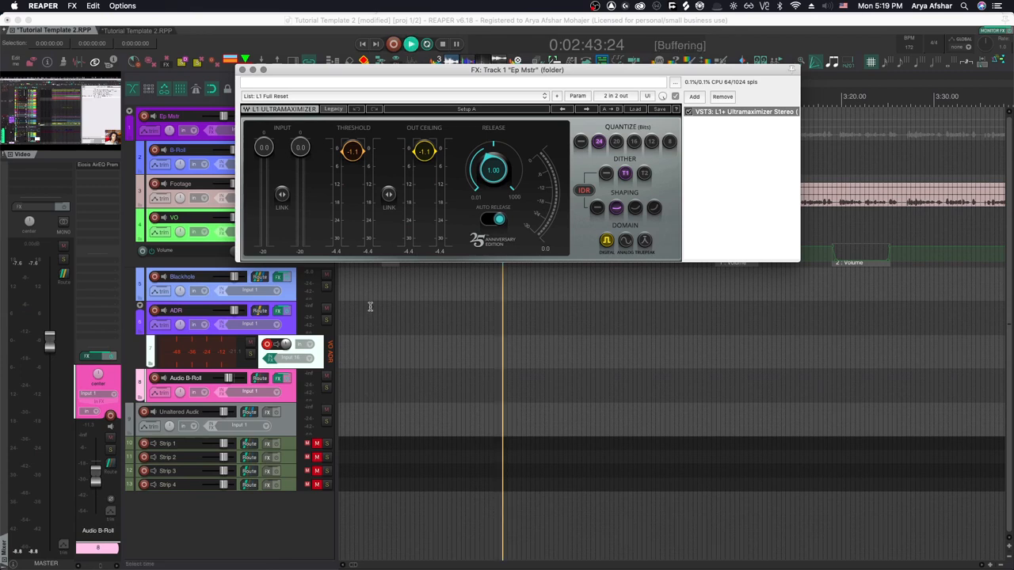
{"action": "left_click", "coordinate": [410, 43]}
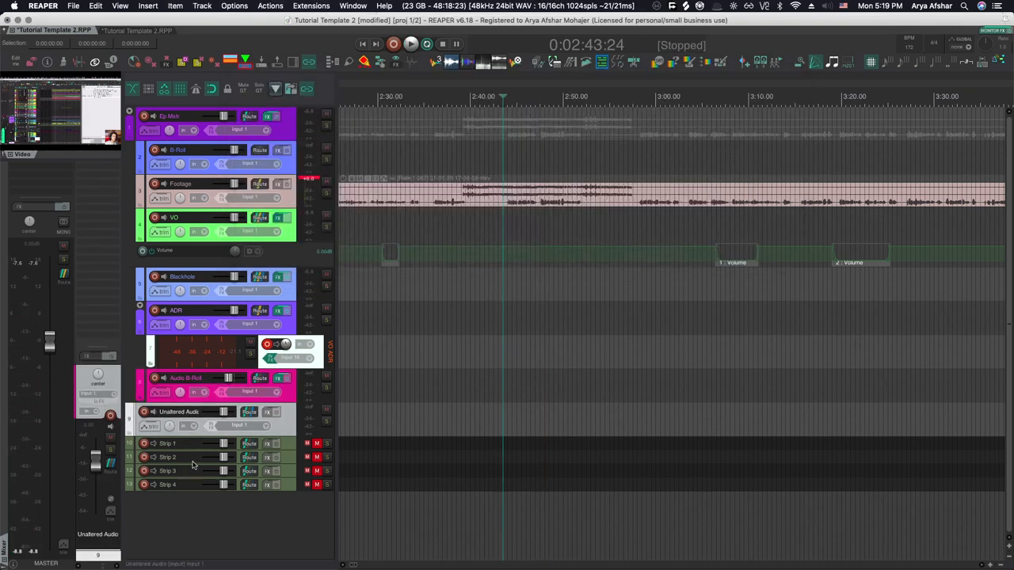
{"action": "mouse_move", "coordinate": [250, 412]}
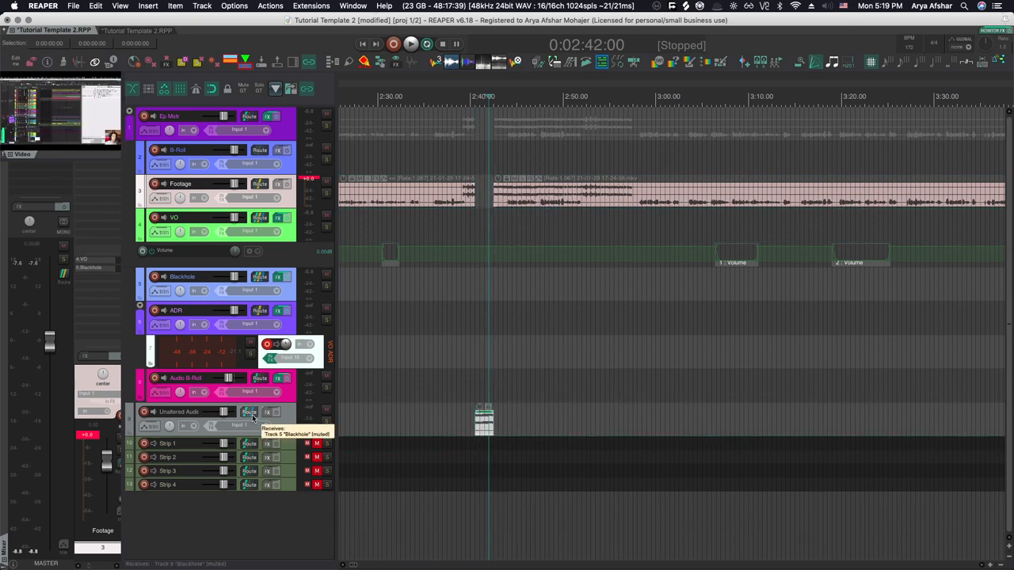
Open the Unaltered Audio track's routing window to view its Blackhole receive
{"action": "left_click", "coordinate": [249, 412]}
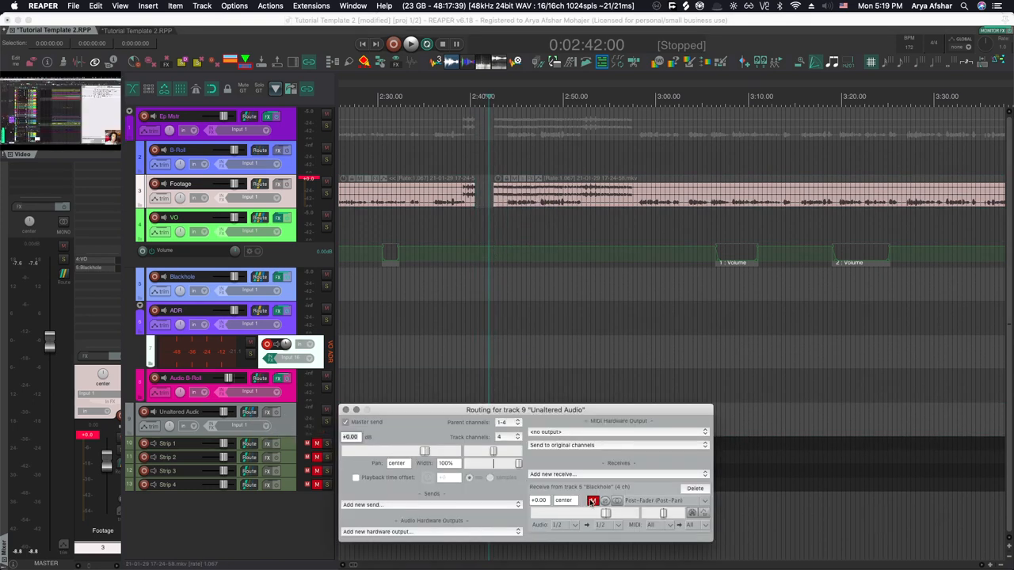
Confirm the Blackhole receive stays muted and close the routing window
{"action": "left_click", "coordinate": [593, 500]}
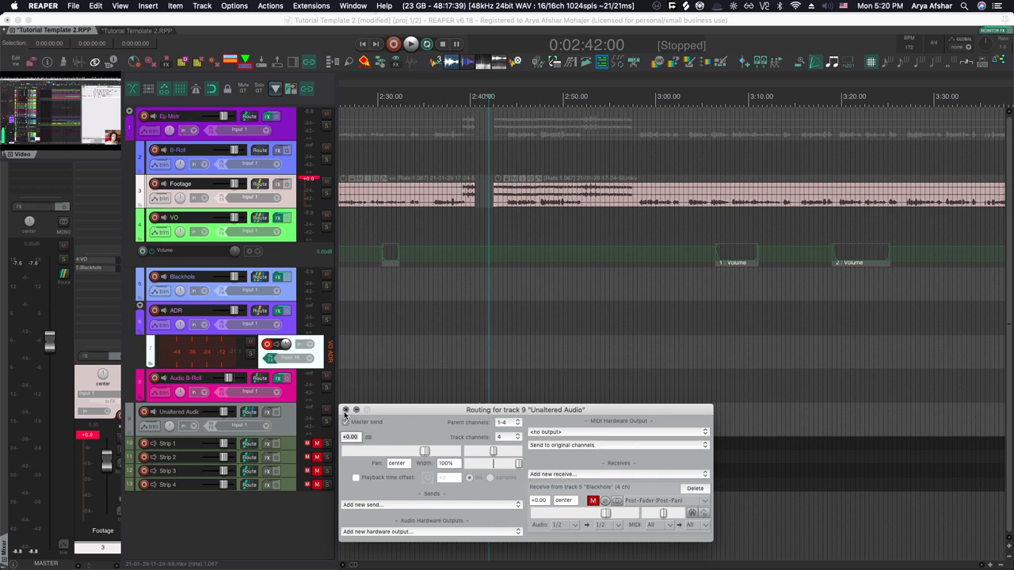
{"action": "left_click", "coordinate": [593, 501]}
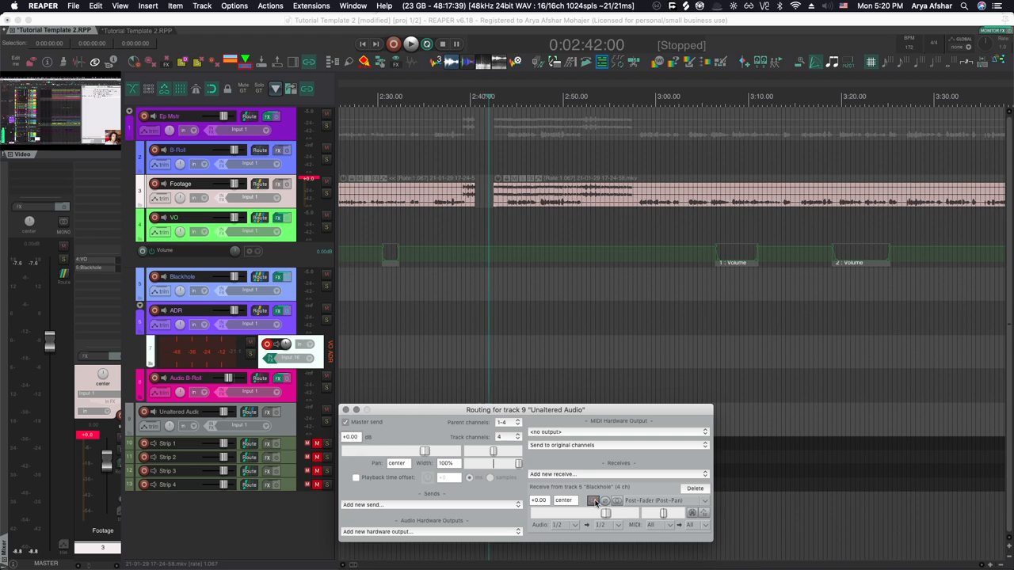
{"action": "left_click", "coordinate": [259, 276]}
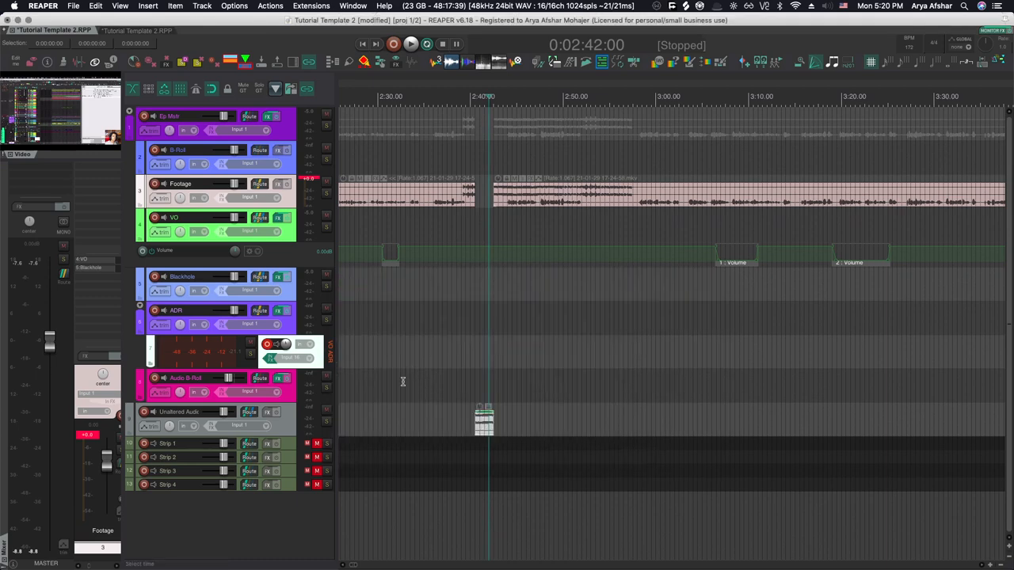
{"action": "mouse_move", "coordinate": [346, 492]}
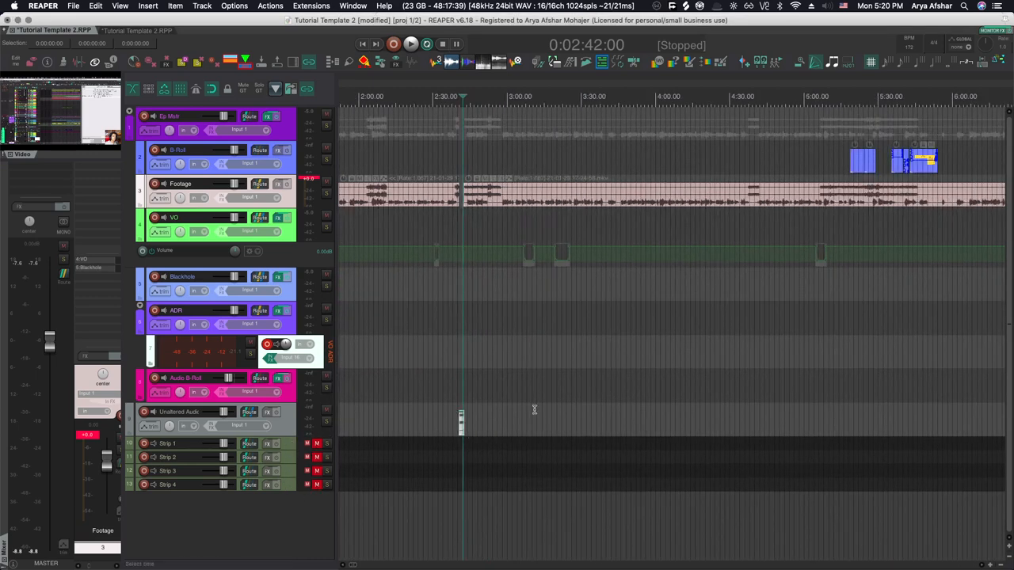
Drag in the timeline to move the edit cursor from 2:42 to 4:32
{"action": "left_click_drag", "start_coordinate": [461, 412], "coordinate": [786, 388]}
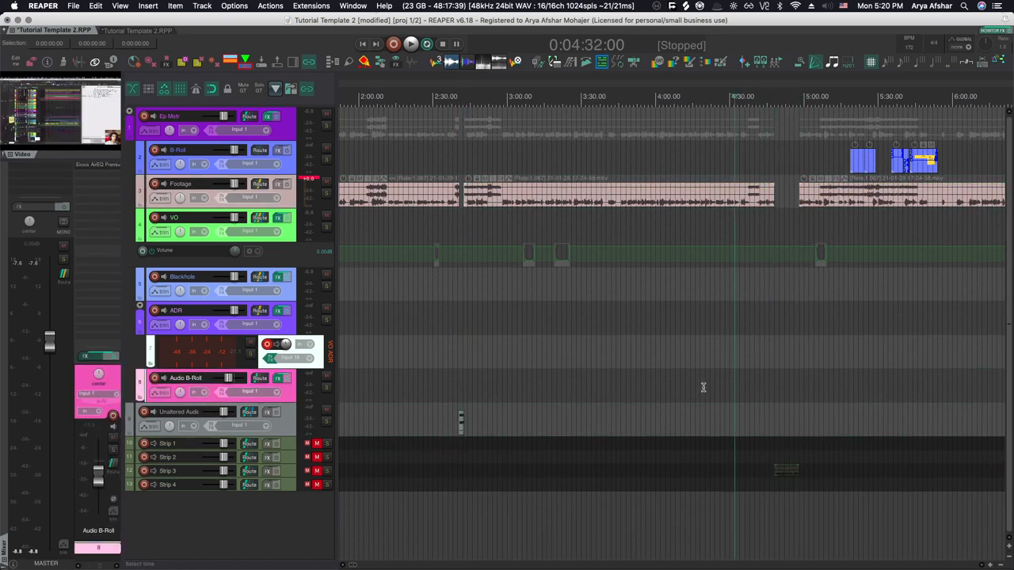
{"action": "mouse_move", "coordinate": [357, 390]}
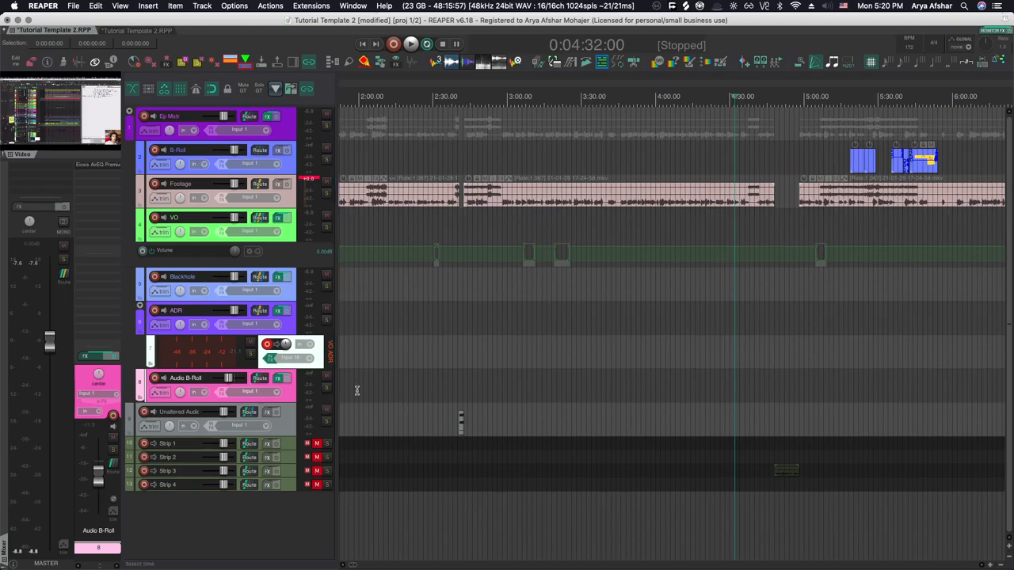